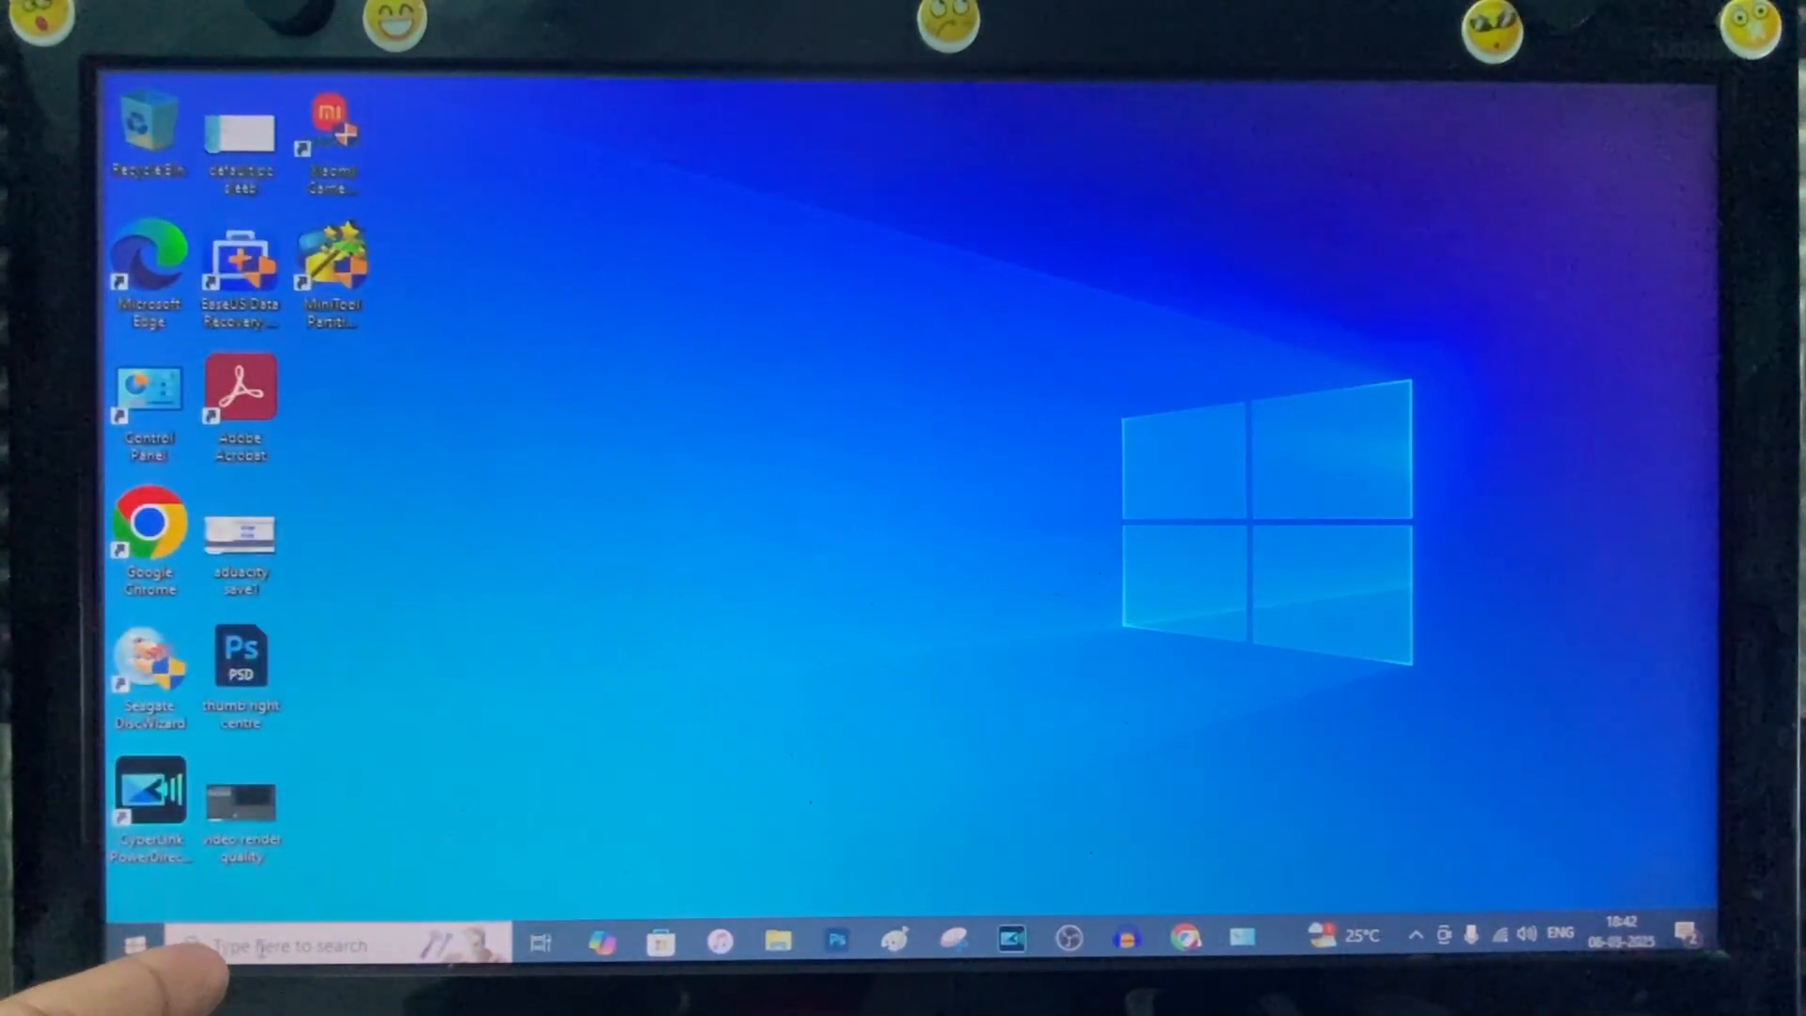
# Step: Launch File Explorer from the taskbar search by searching 'file'
pyautogui.click(299, 943)
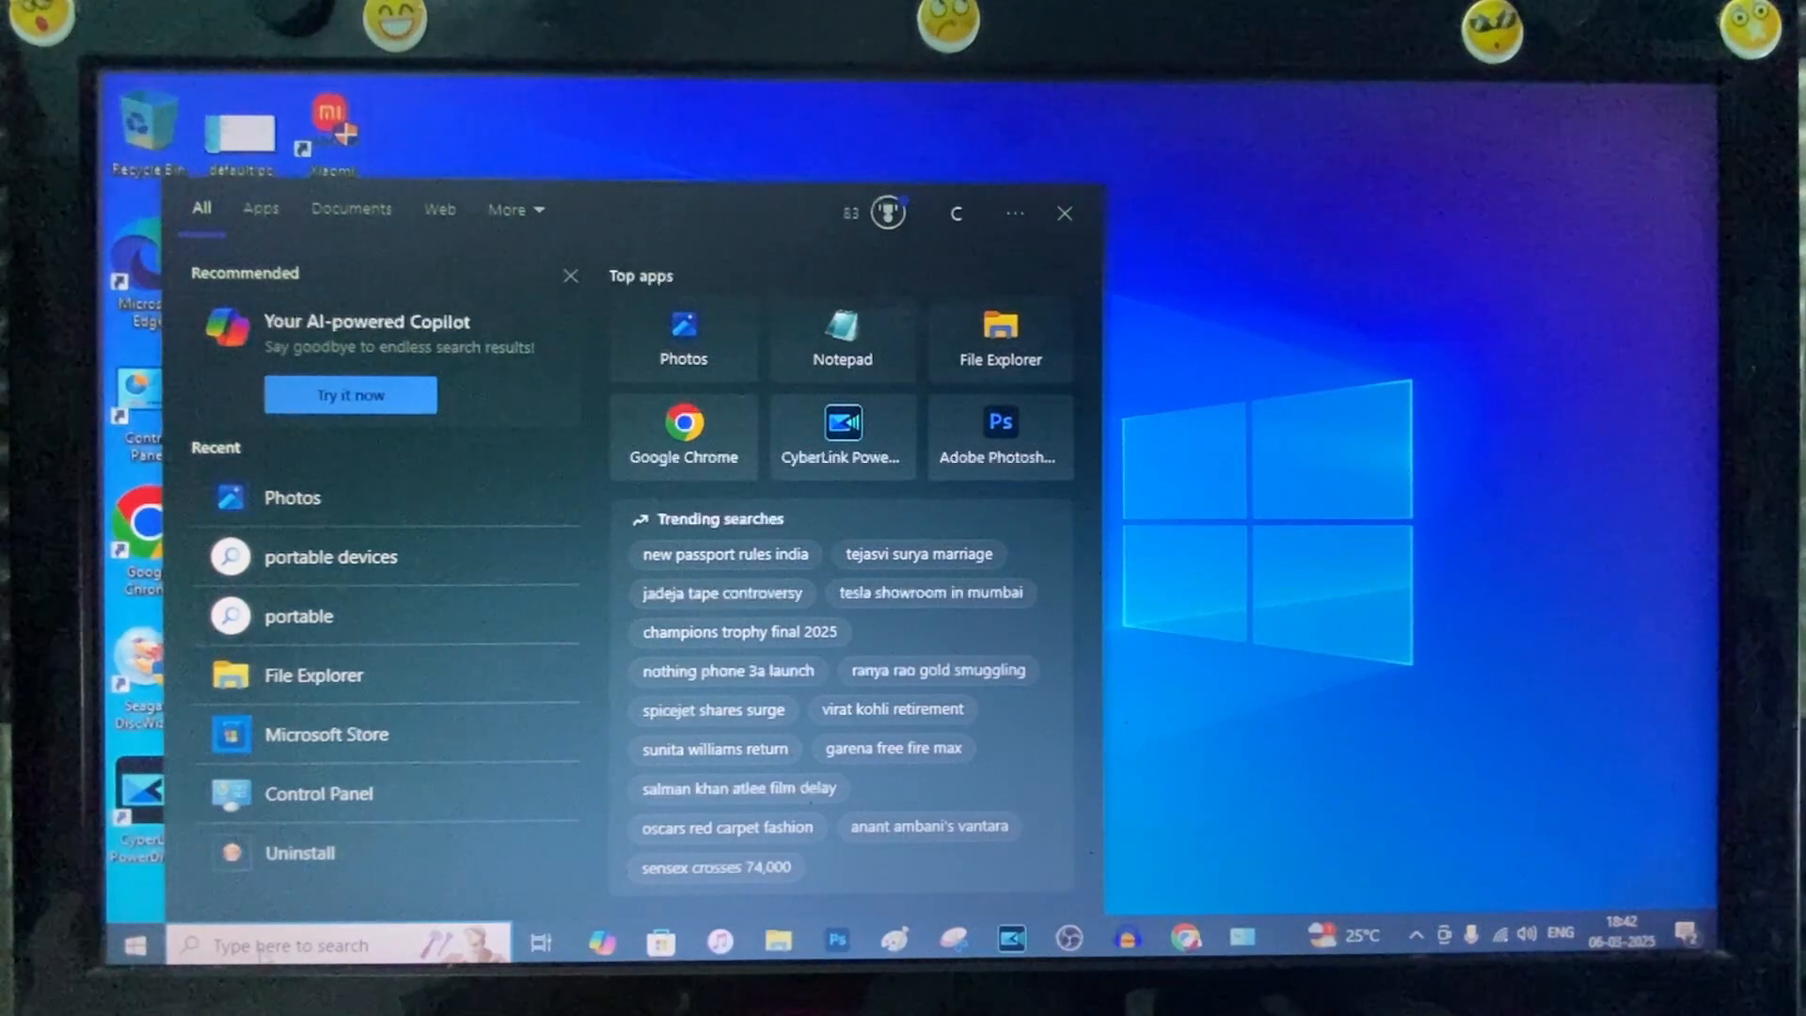
pyautogui.write('fil')
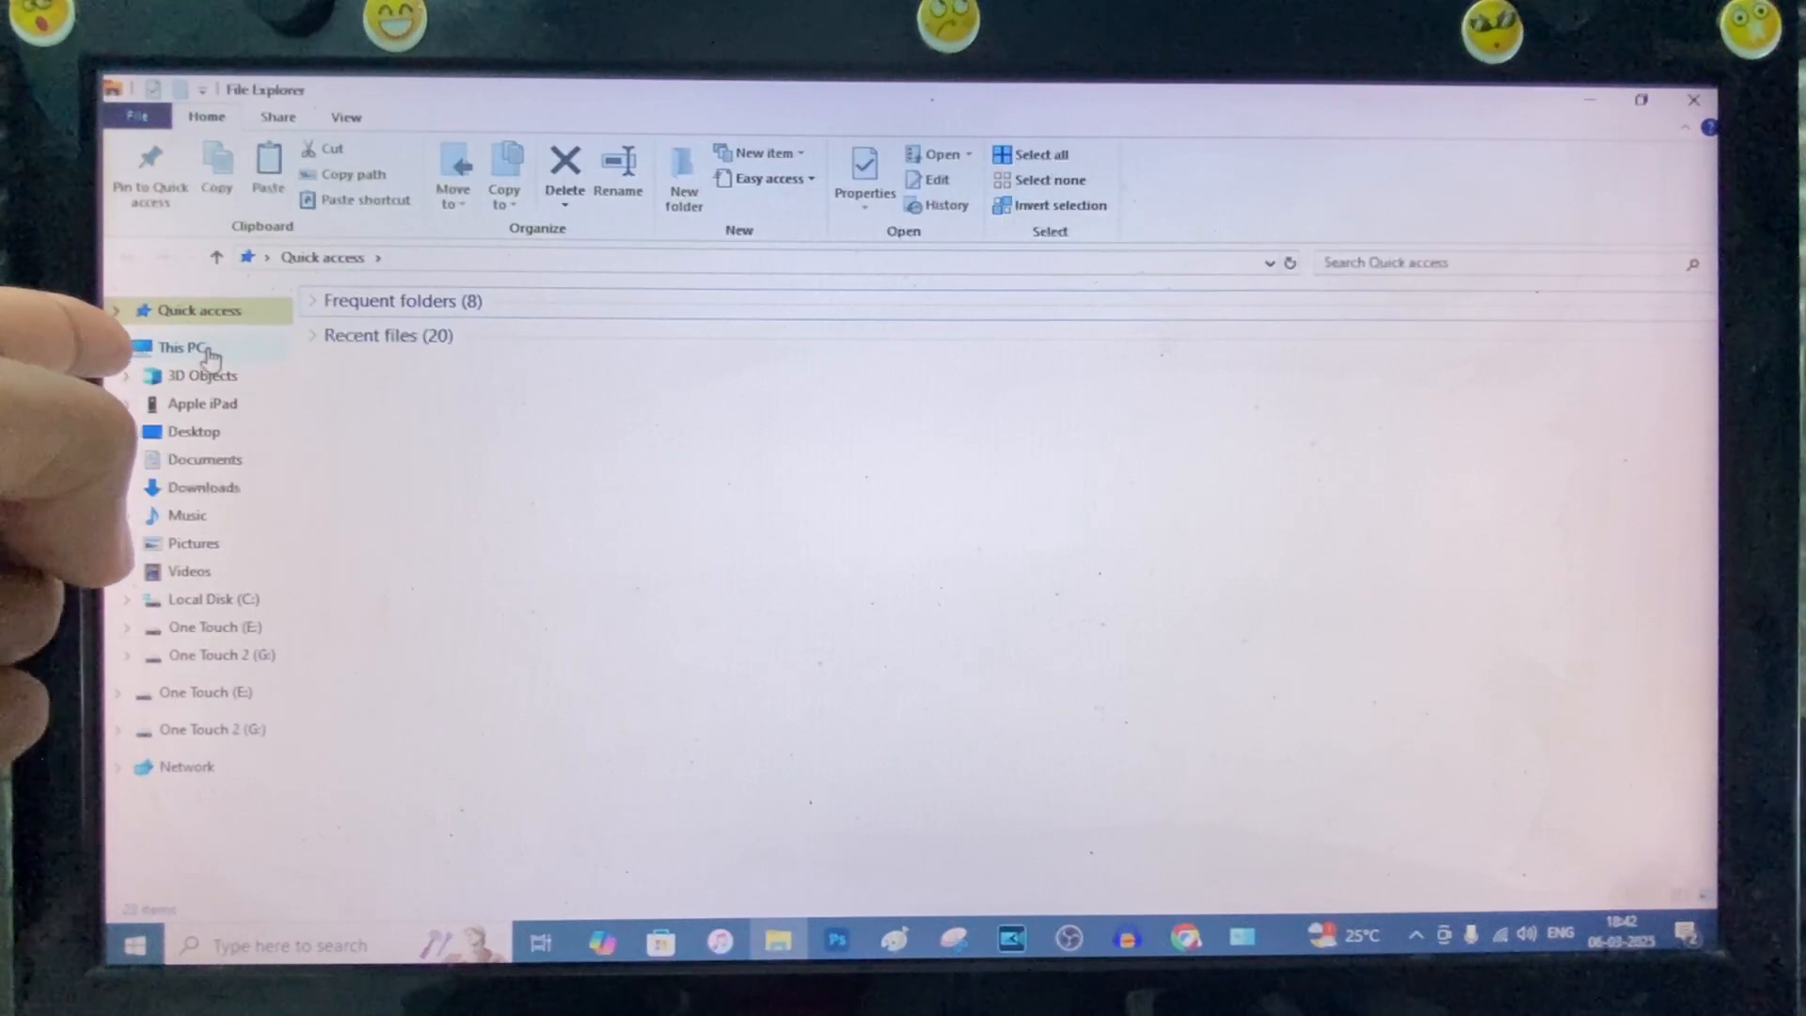
# Step: Navigate to This PC > Apple iPad > Internal Storage > 202502_a photo folder
pyautogui.click(180, 346)
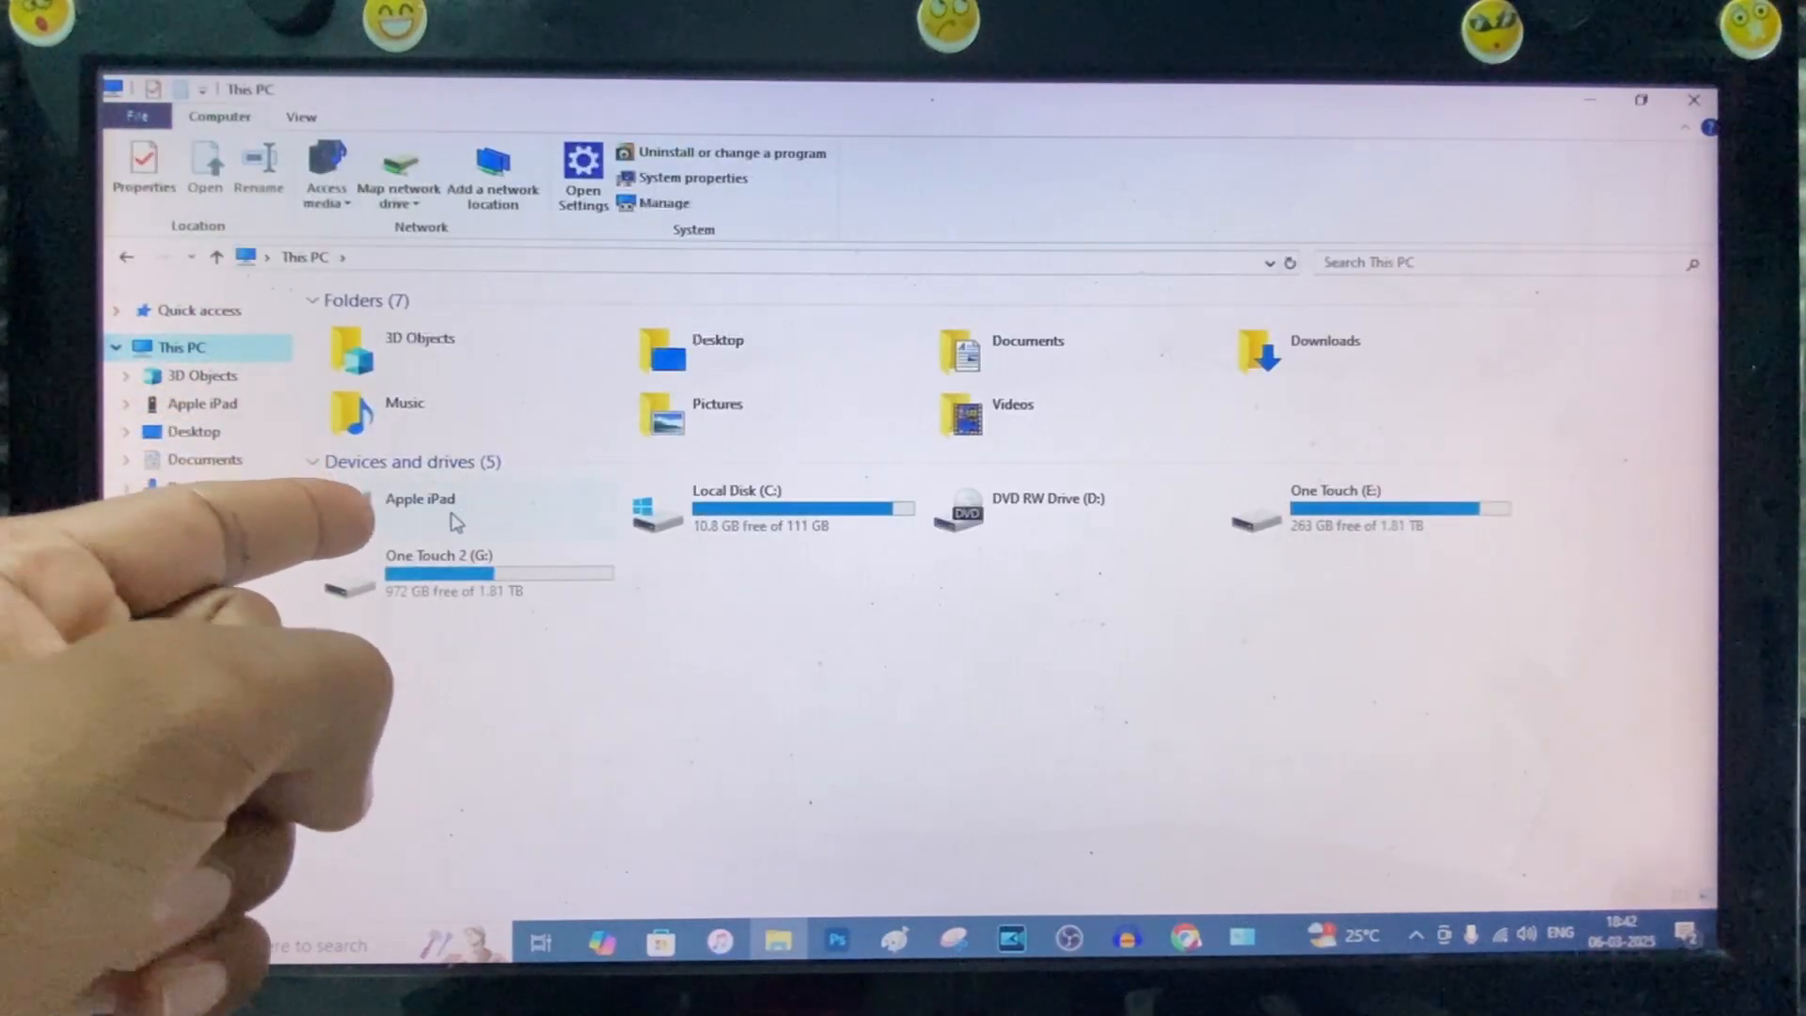
pyautogui.doubleClick(419, 509)
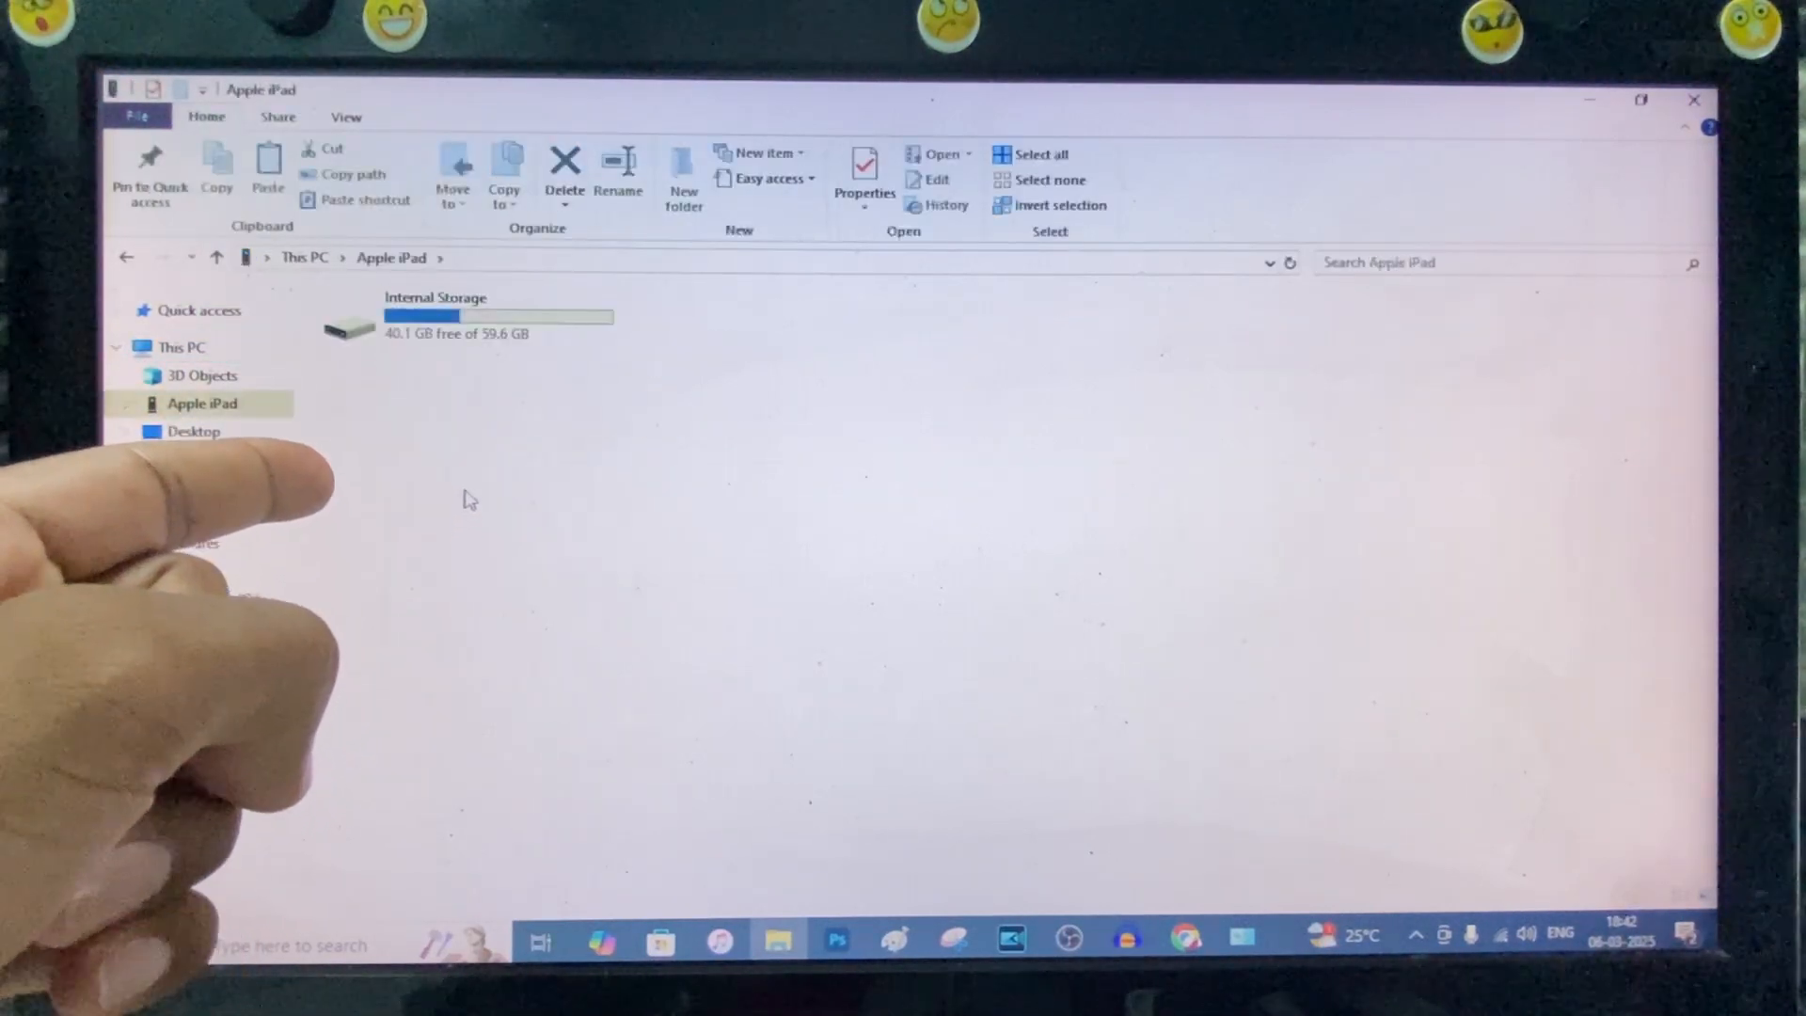
pyautogui.doubleClick(495, 316)
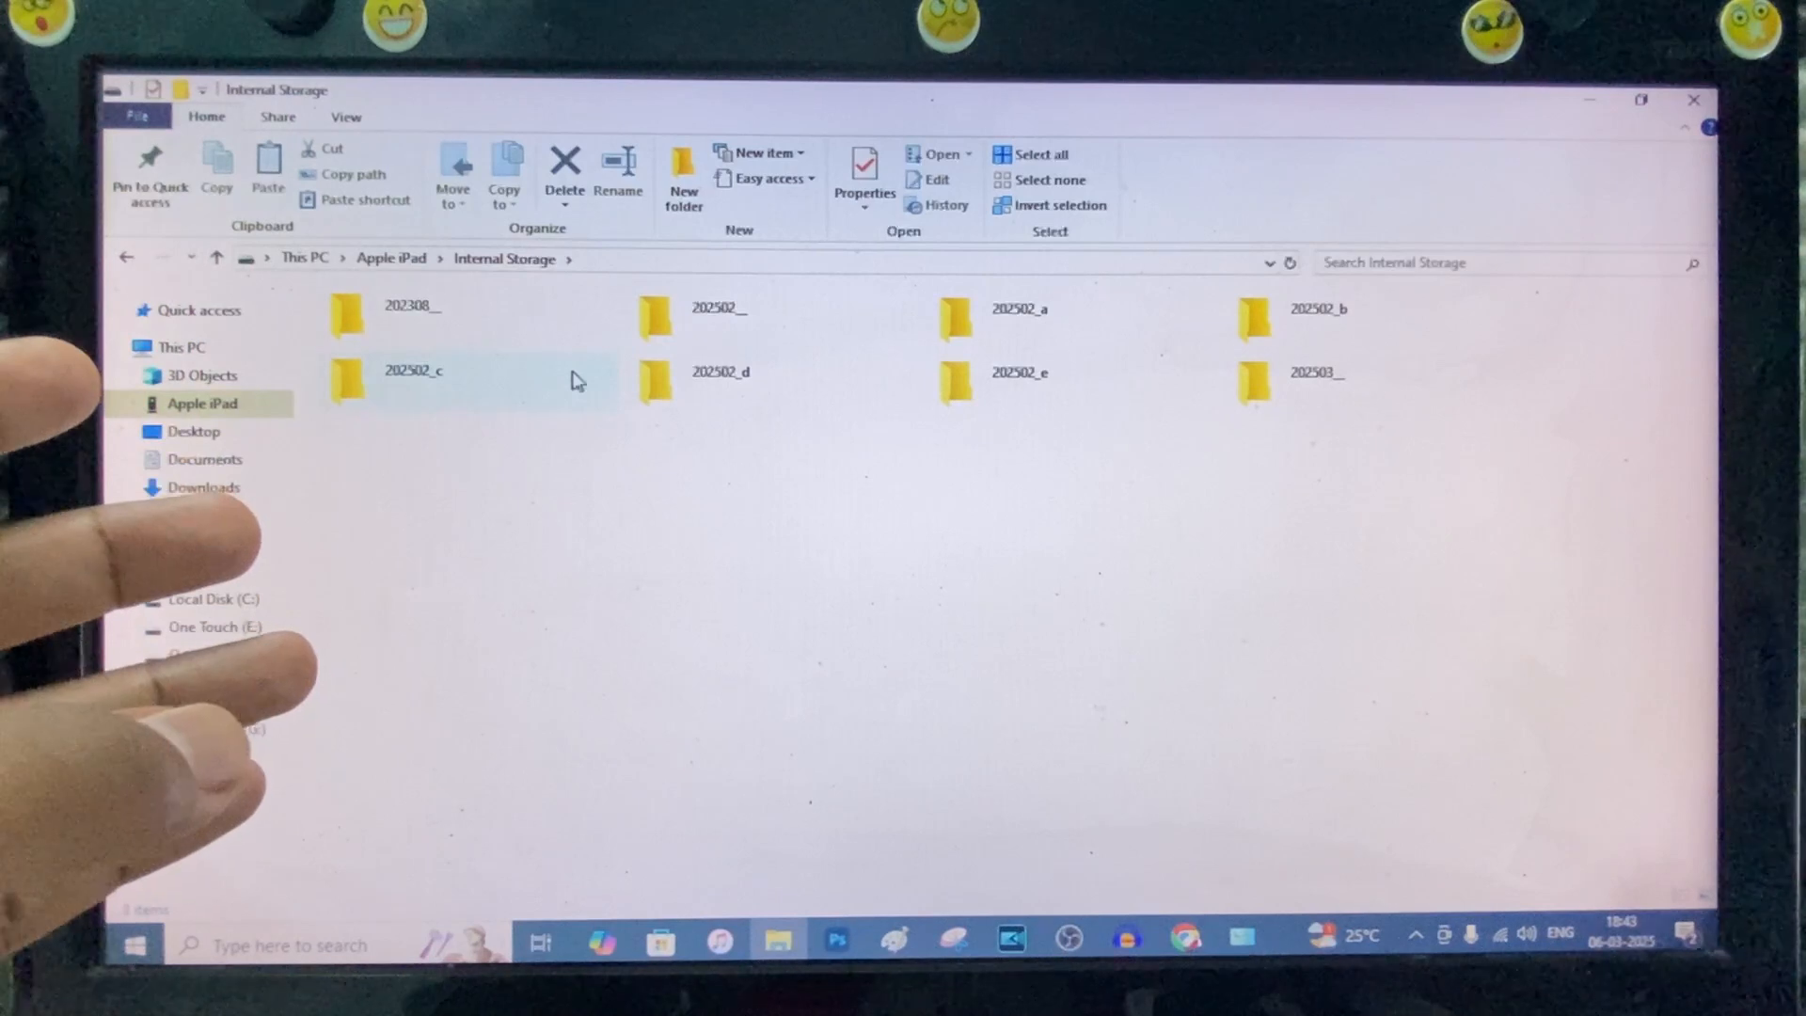
pyautogui.click(1018, 309)
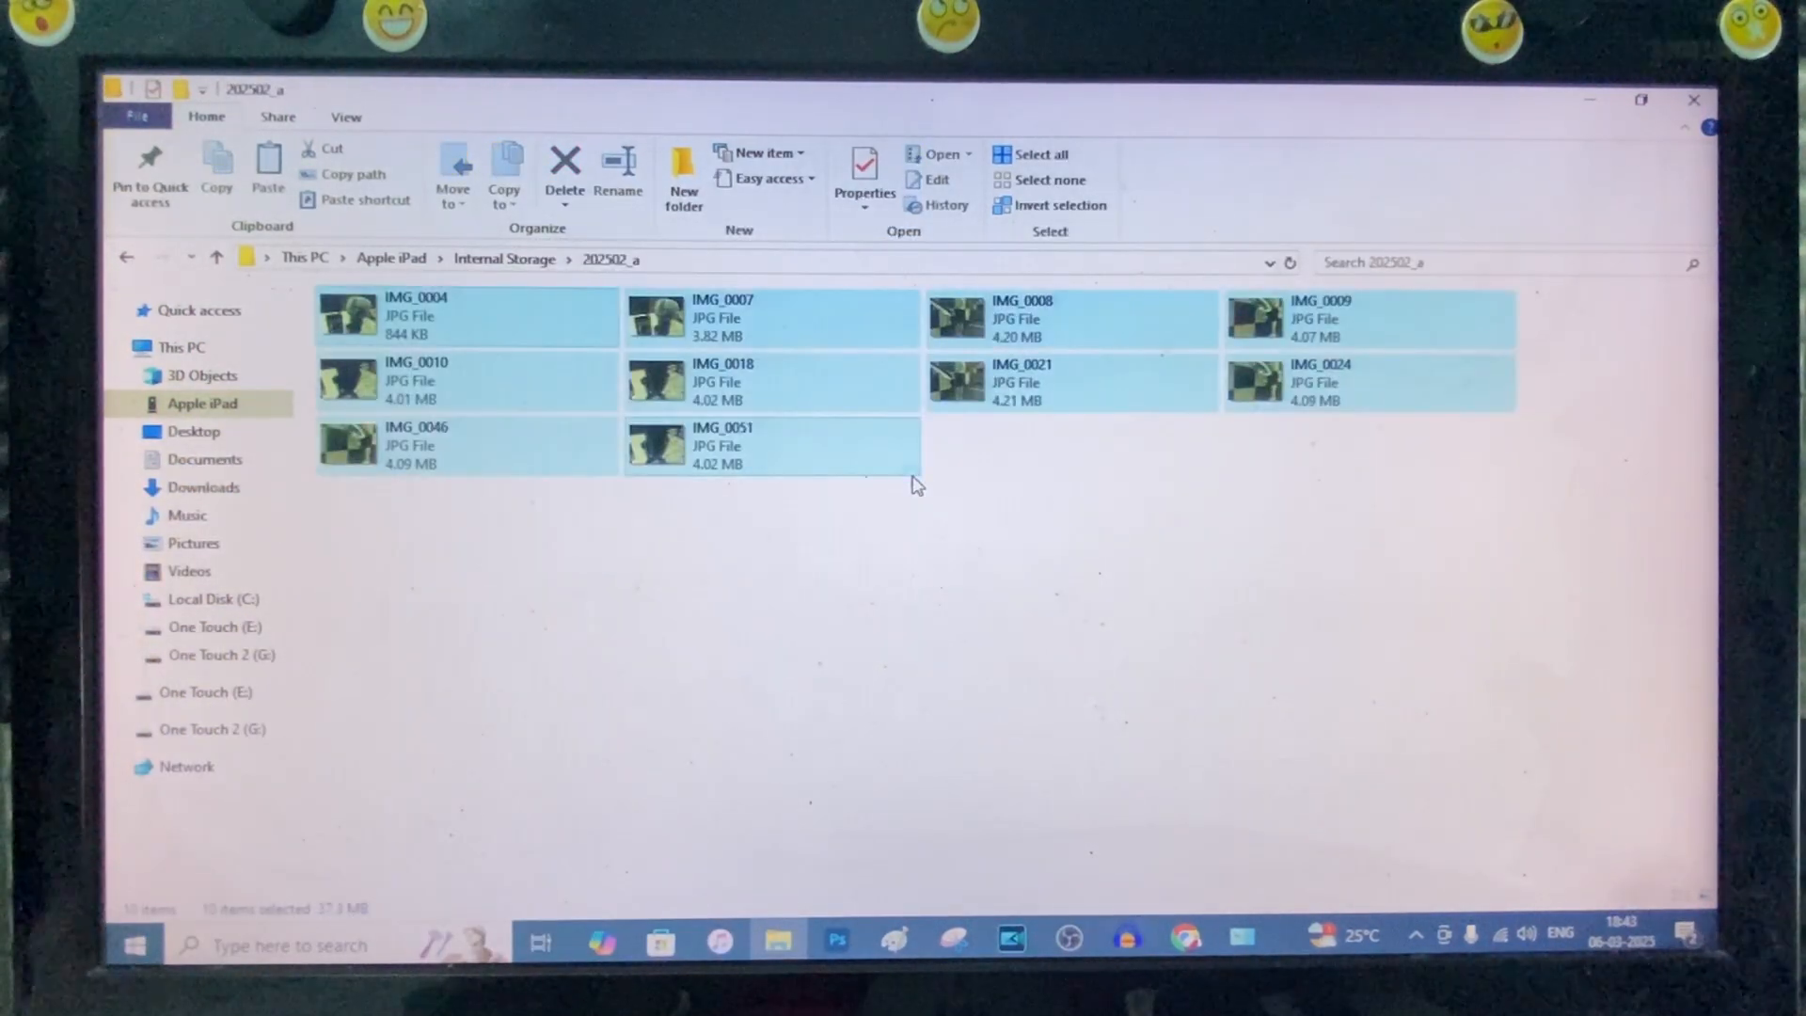
pyautogui.moveTo(823, 392)
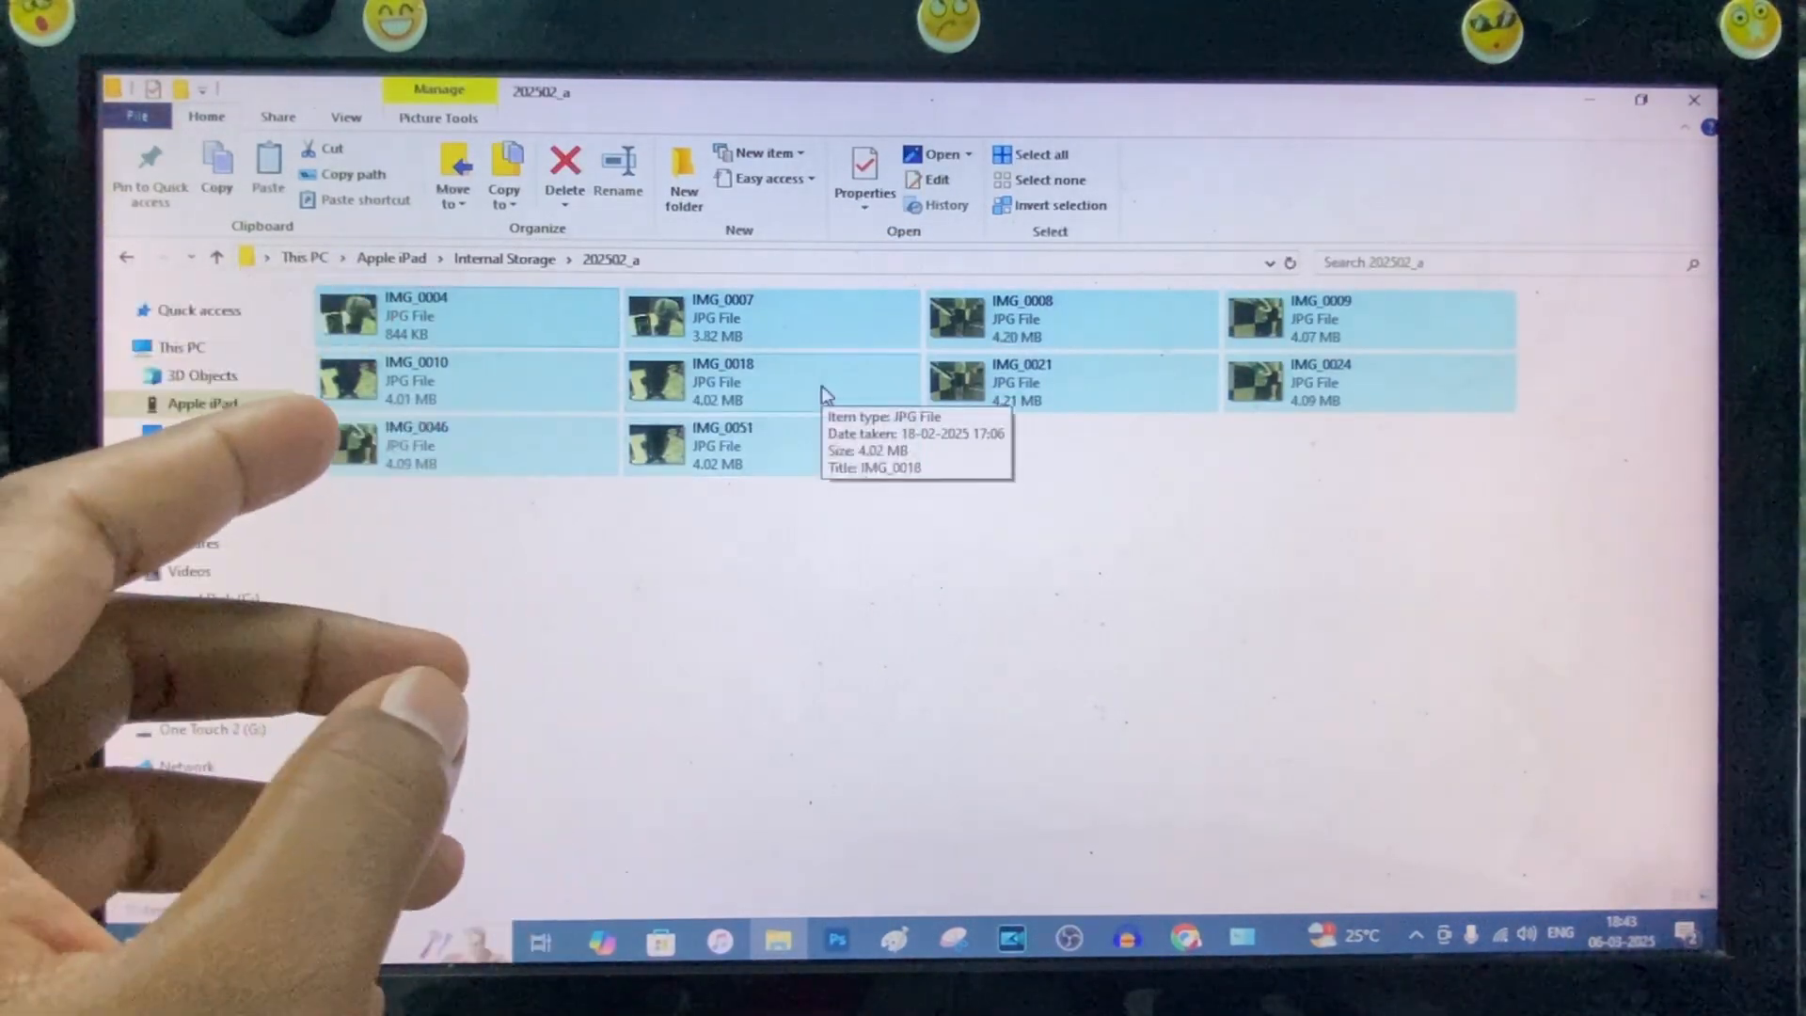
# Step: Copy the ten selected JPG photos and paste them onto the One Touch 2 (G:) drive
pyautogui.rightClick(722, 380)
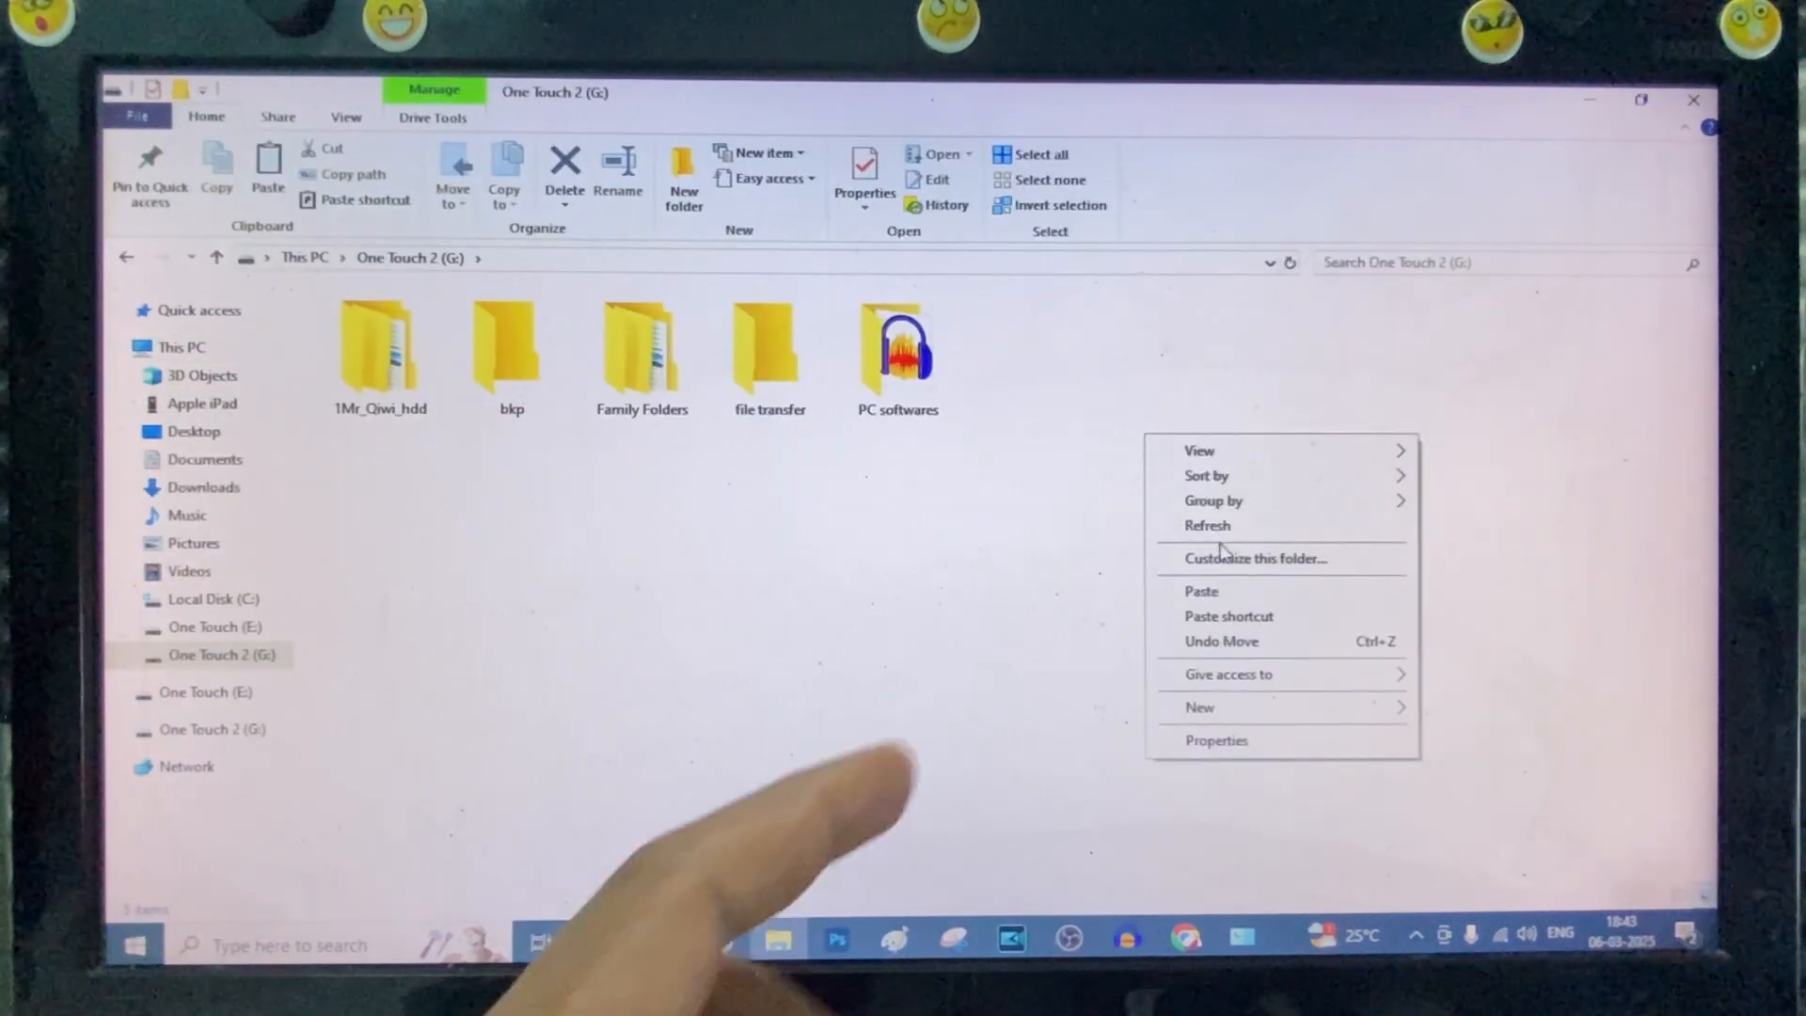
pyautogui.click(1203, 590)
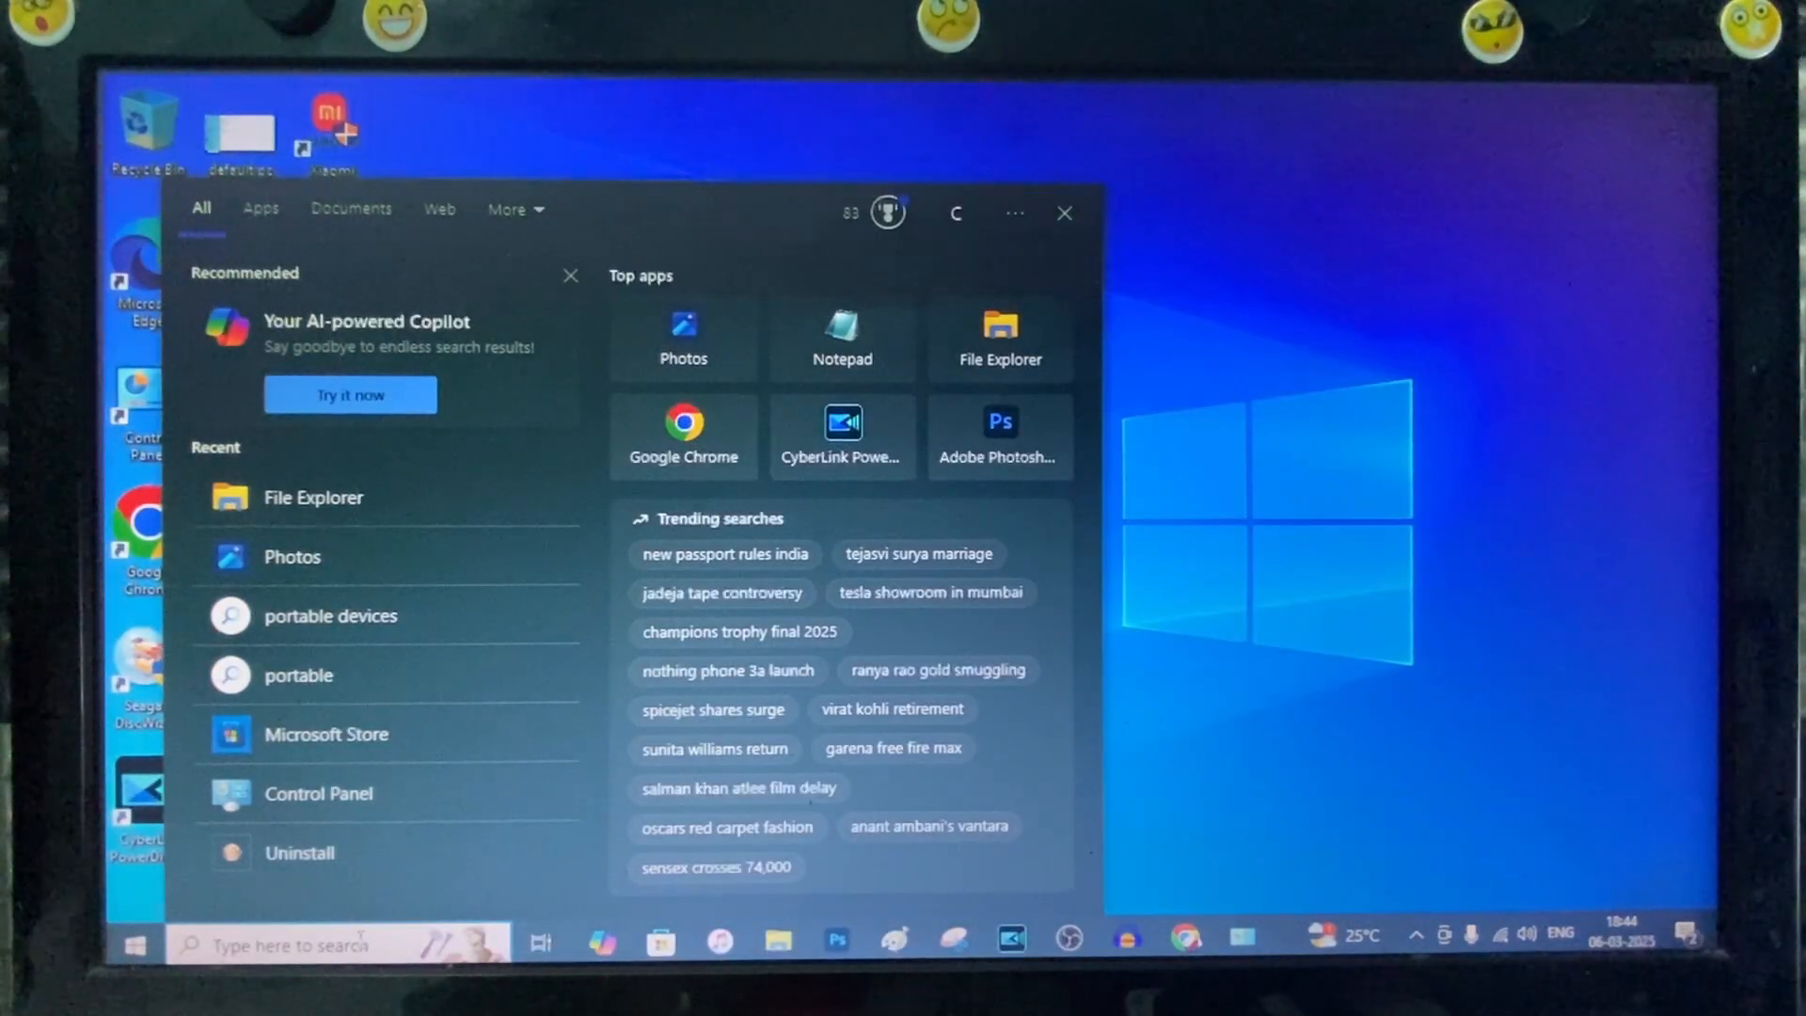
# Step: Launch the Photos app from the taskbar search by searching 'photos'
pyautogui.write('pho')
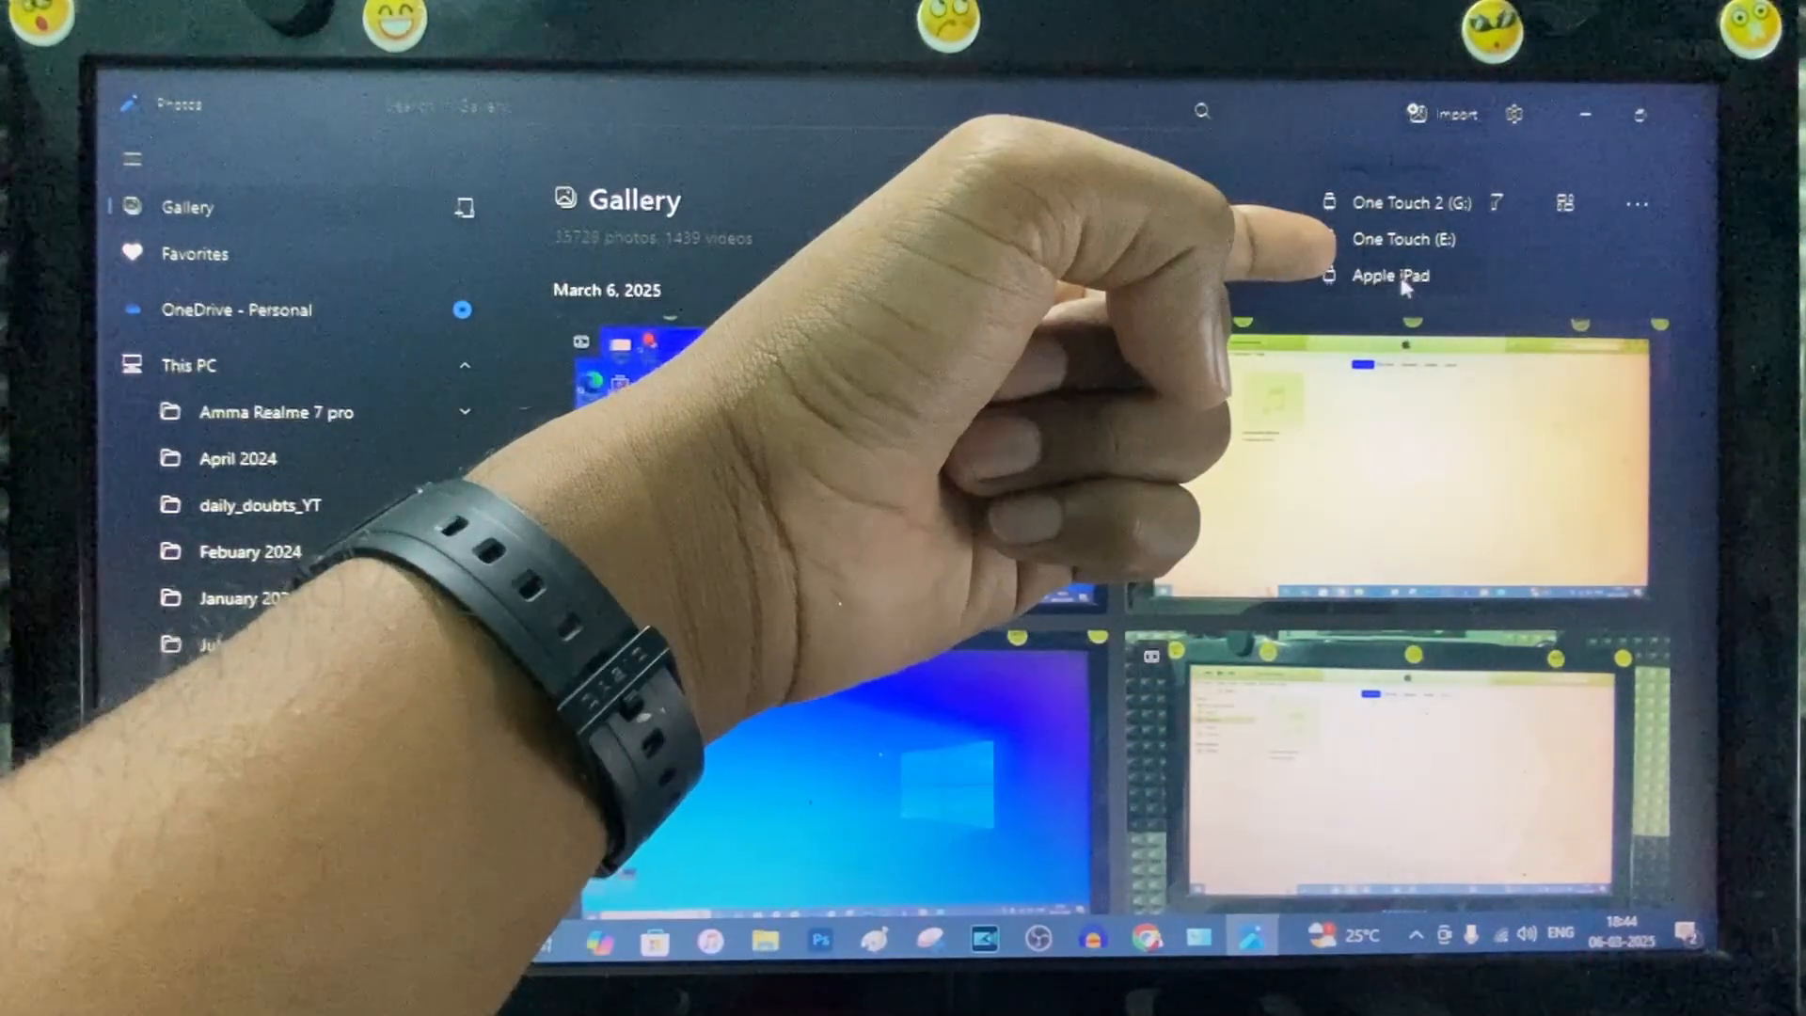
# Step: Import all 39 Apple iPad items into the daily_doubts_YT folder on drive G
pyautogui.click(1391, 275)
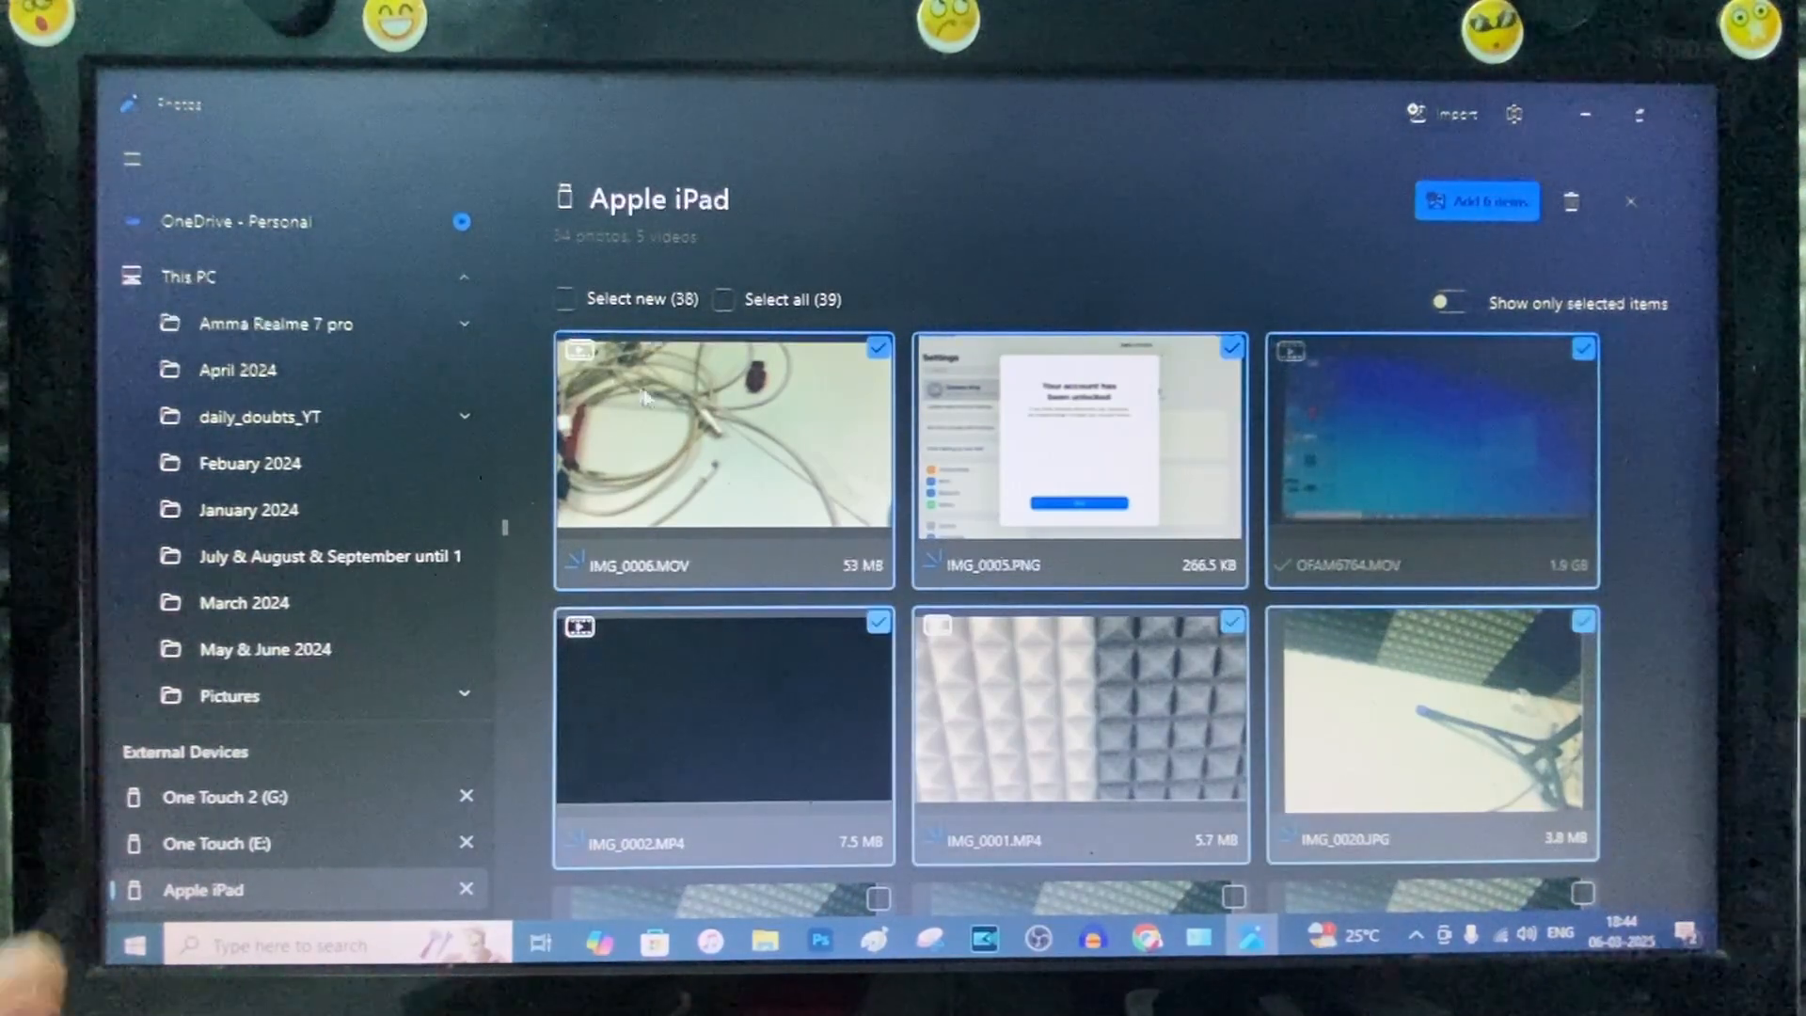
pyautogui.click(724, 299)
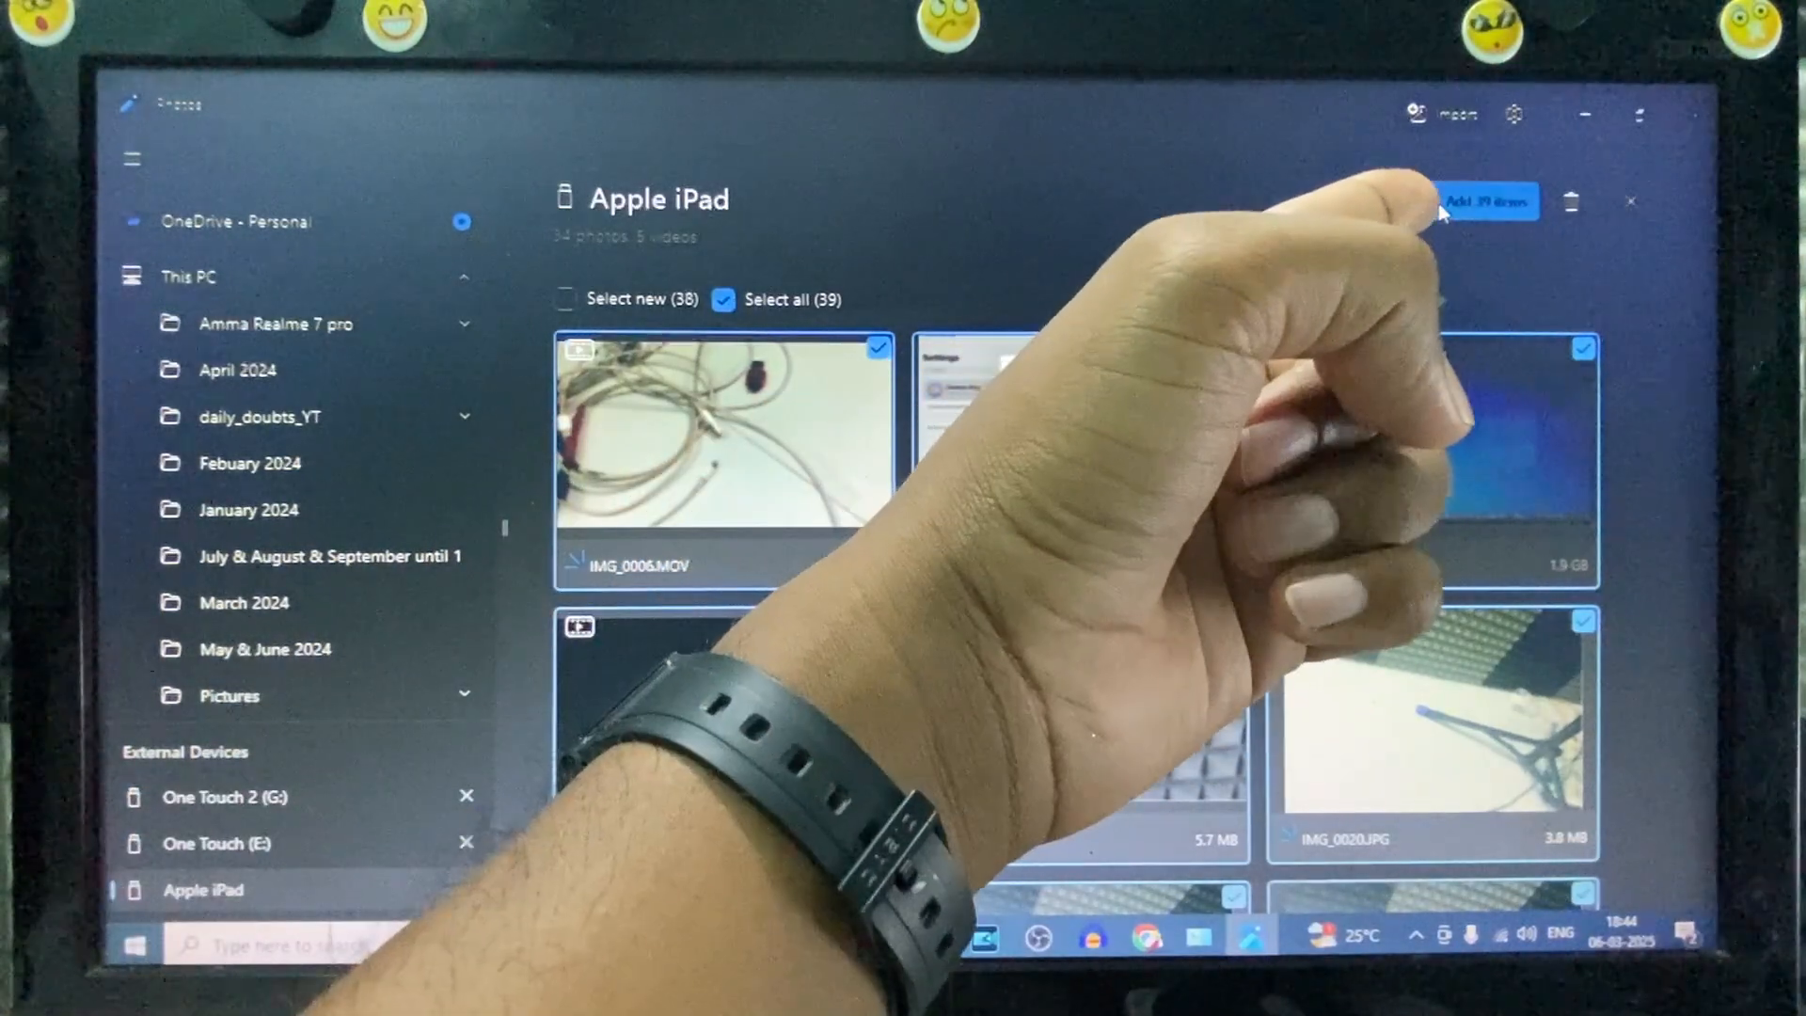
pyautogui.click(1487, 201)
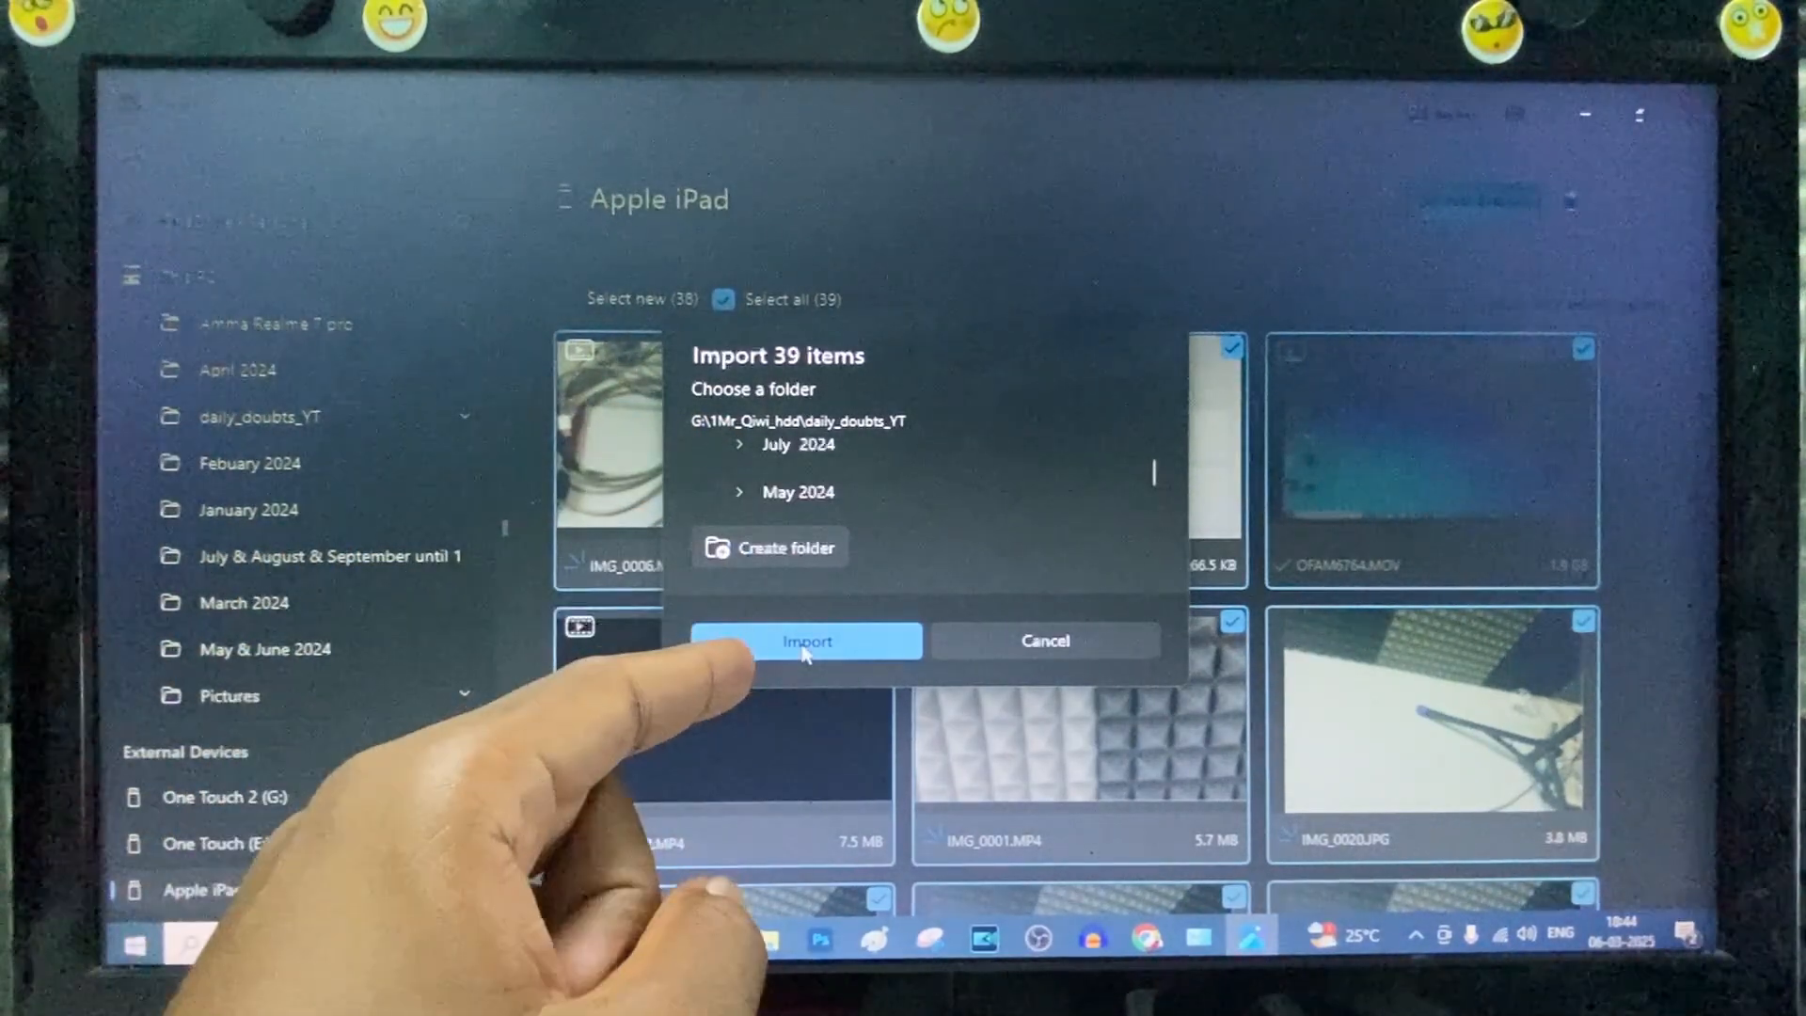
pyautogui.click(807, 640)
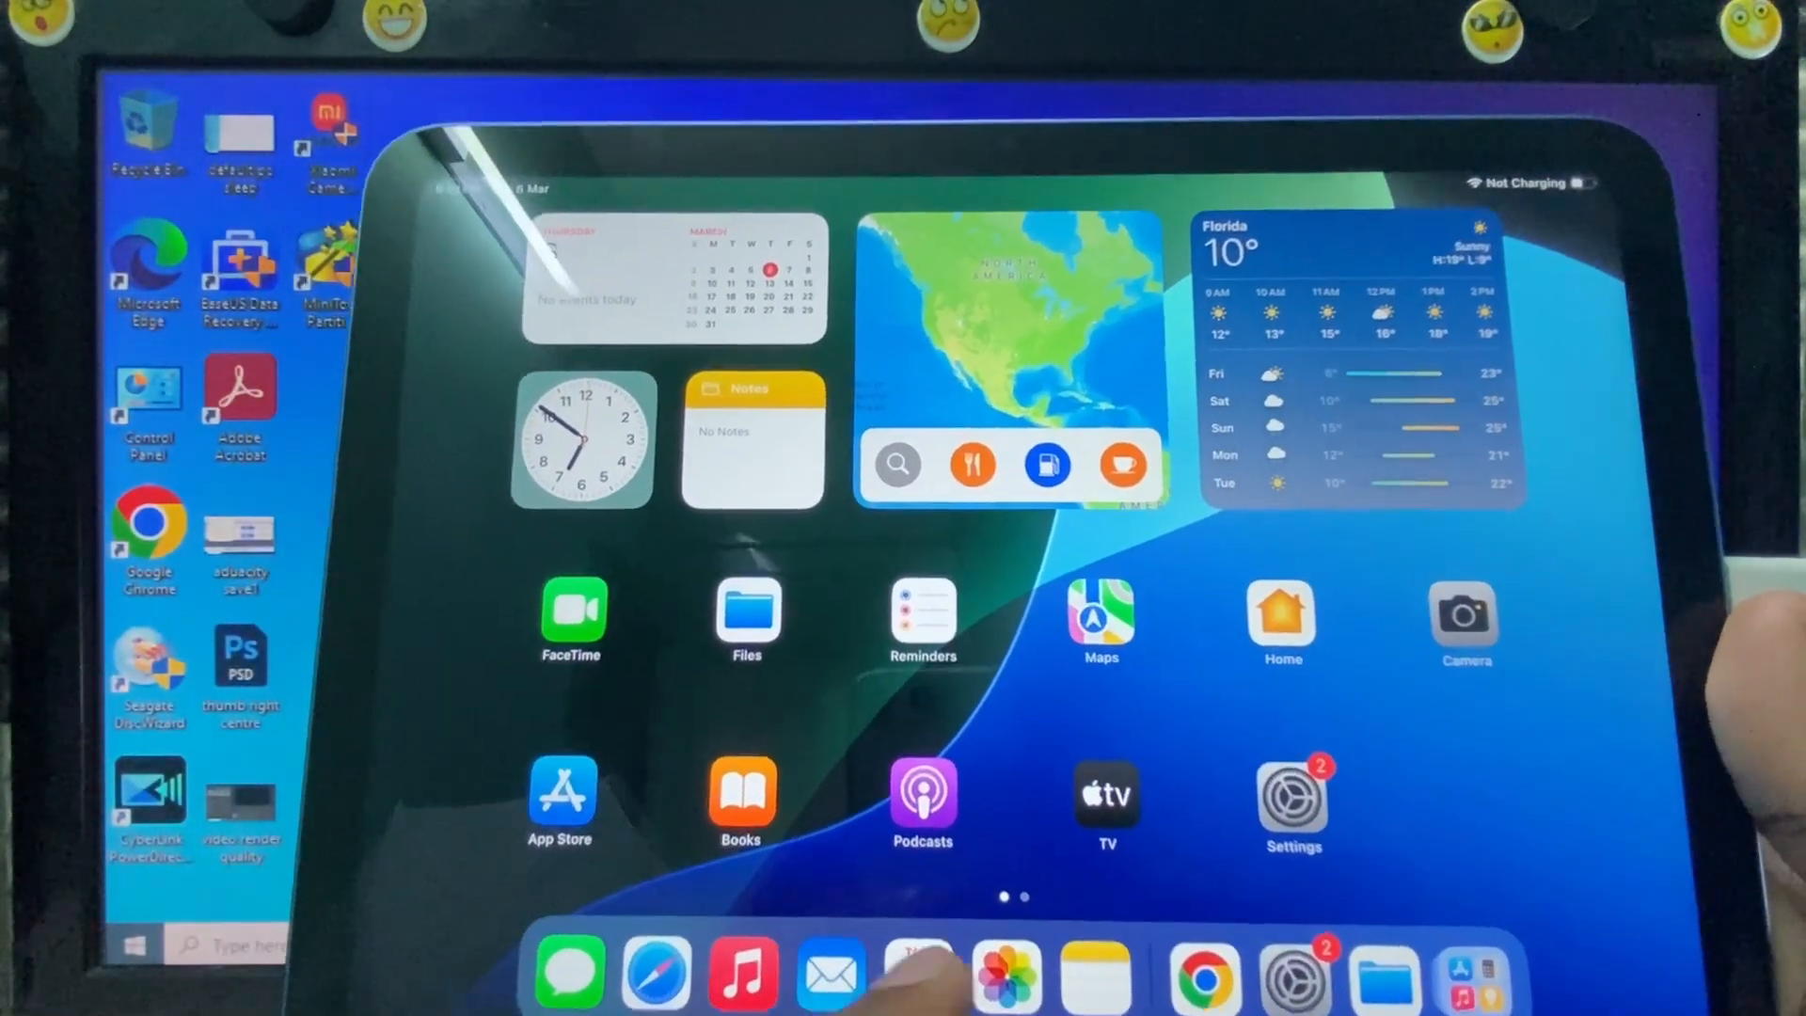
# Step: Share the 11 selected iPad library items via Save to Files into the Chrome folder
pyautogui.click(1005, 972)
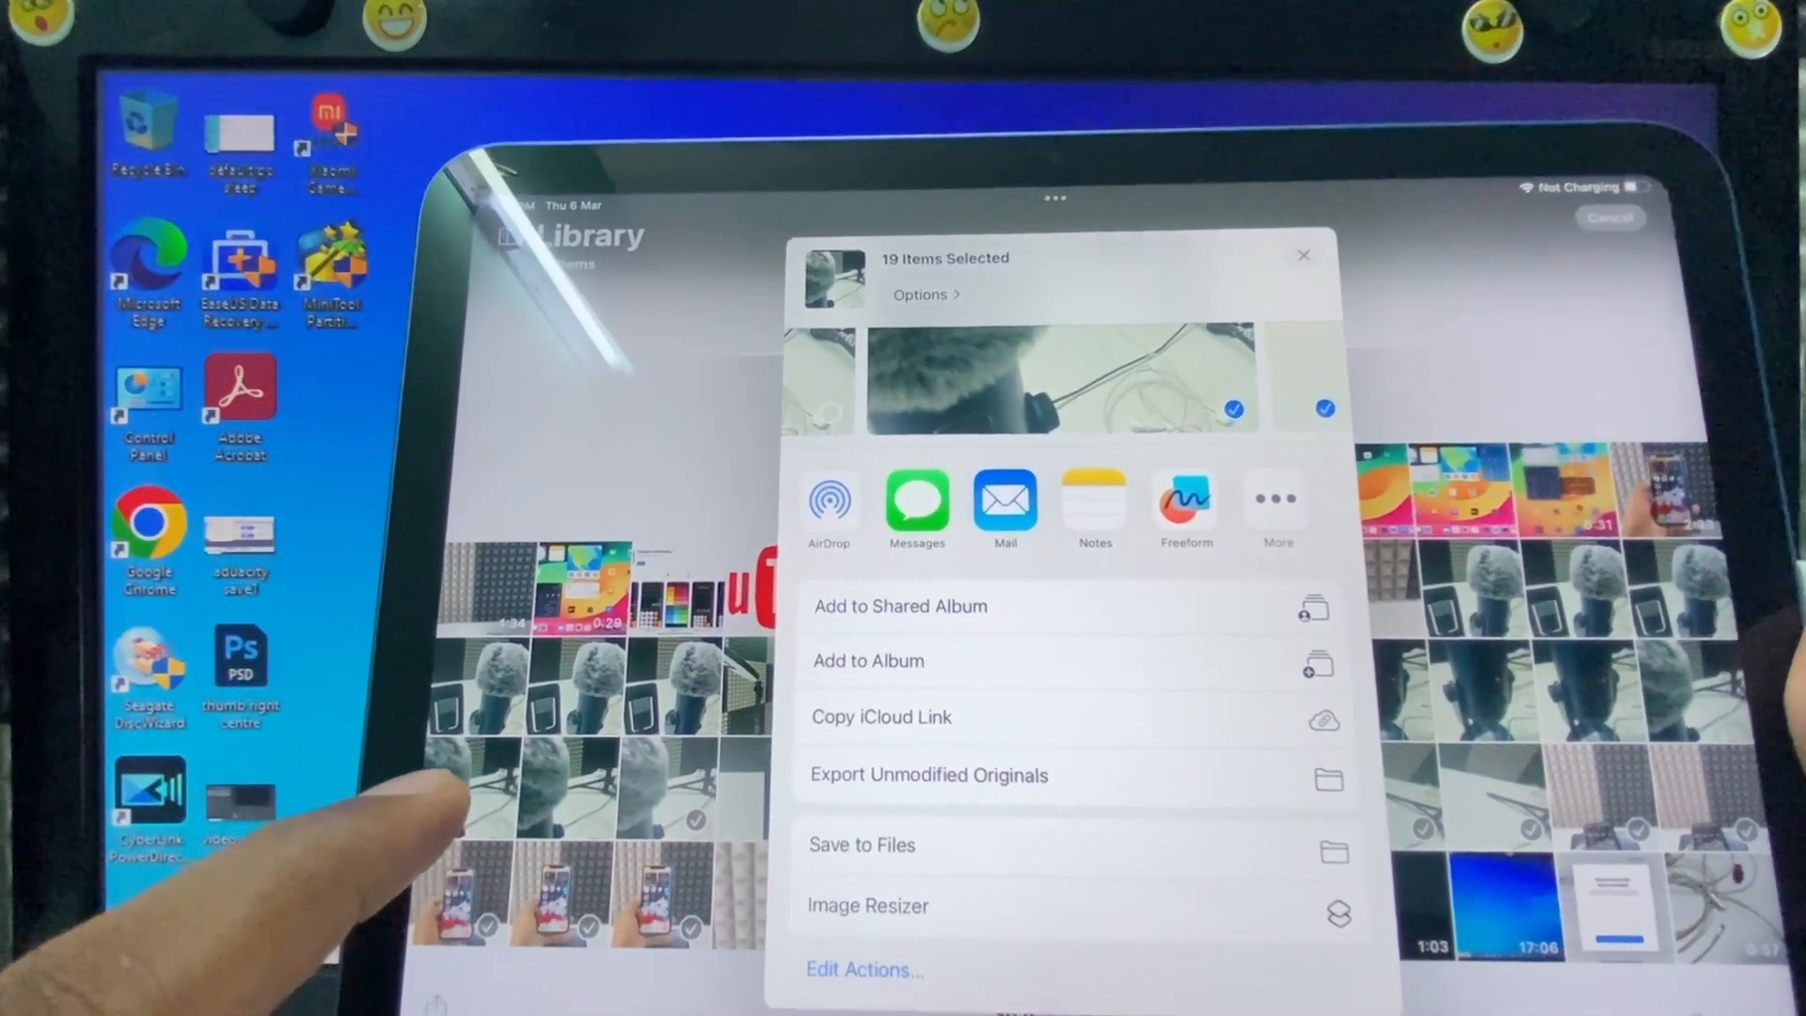
pyautogui.click(860, 845)
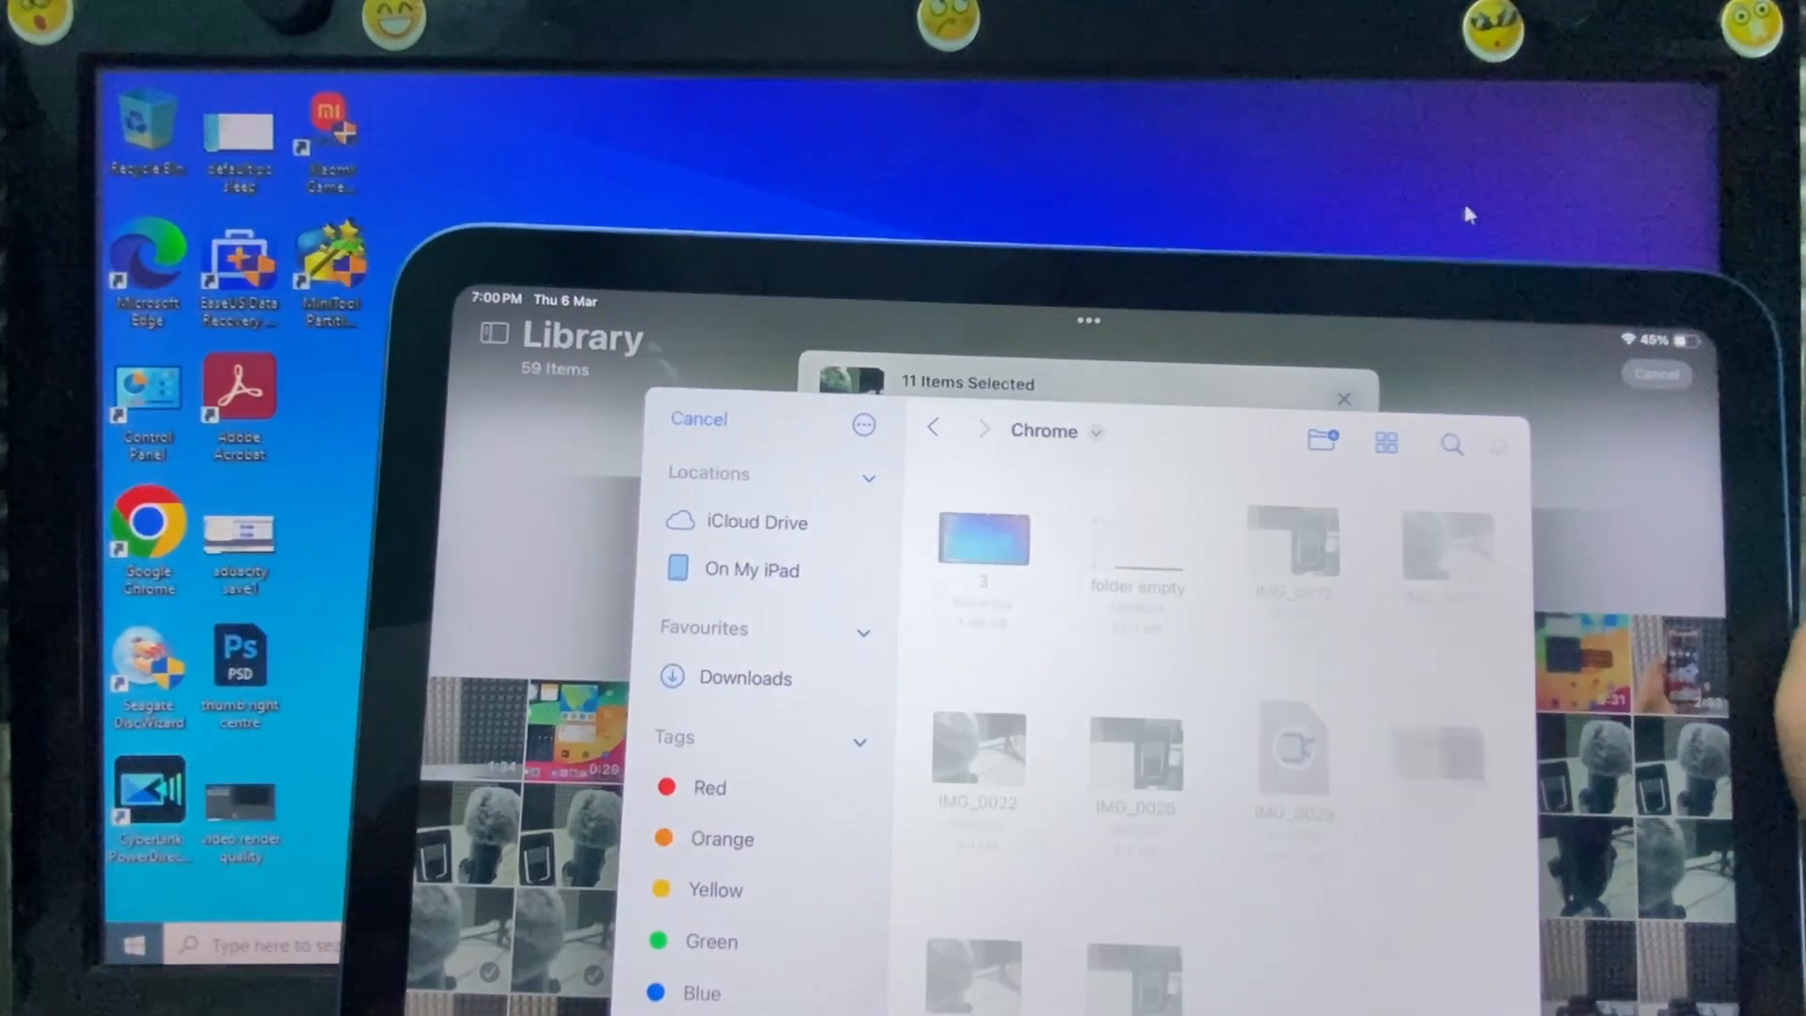
pyautogui.click(698, 419)
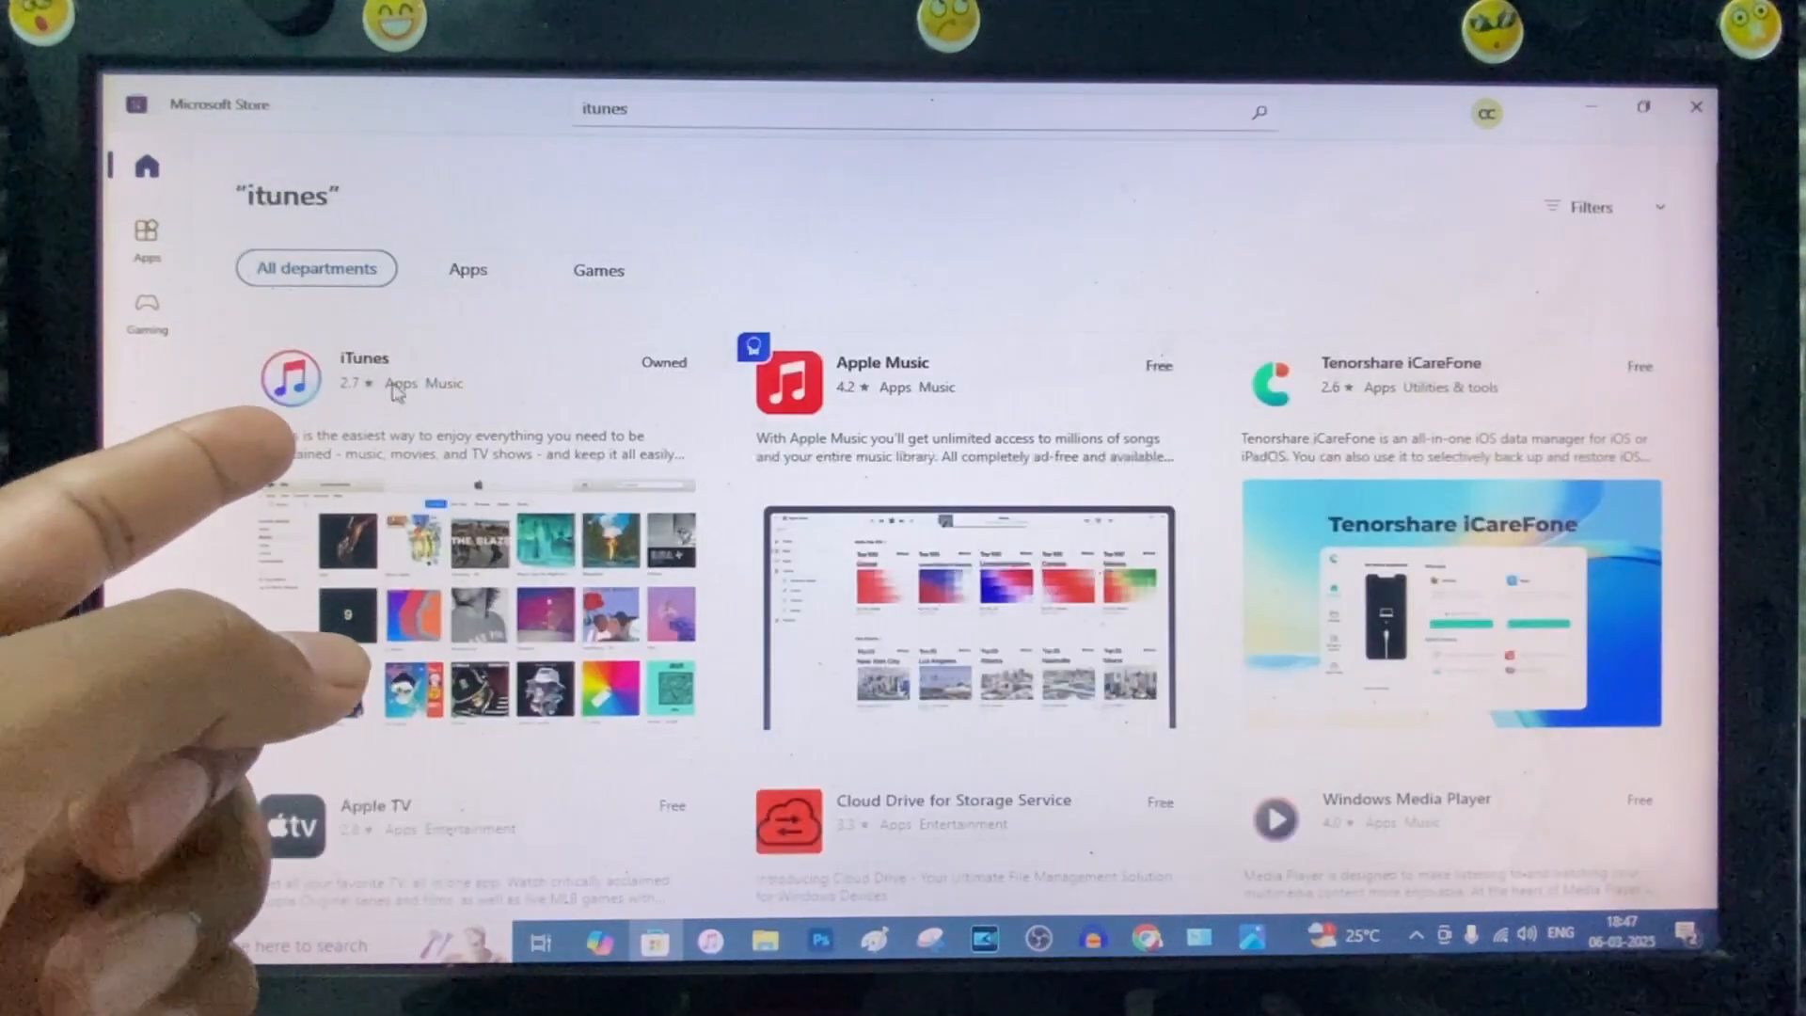
# Step: View the installed iTunes app page in Microsoft Store and check the account menu
pyautogui.click(363, 358)
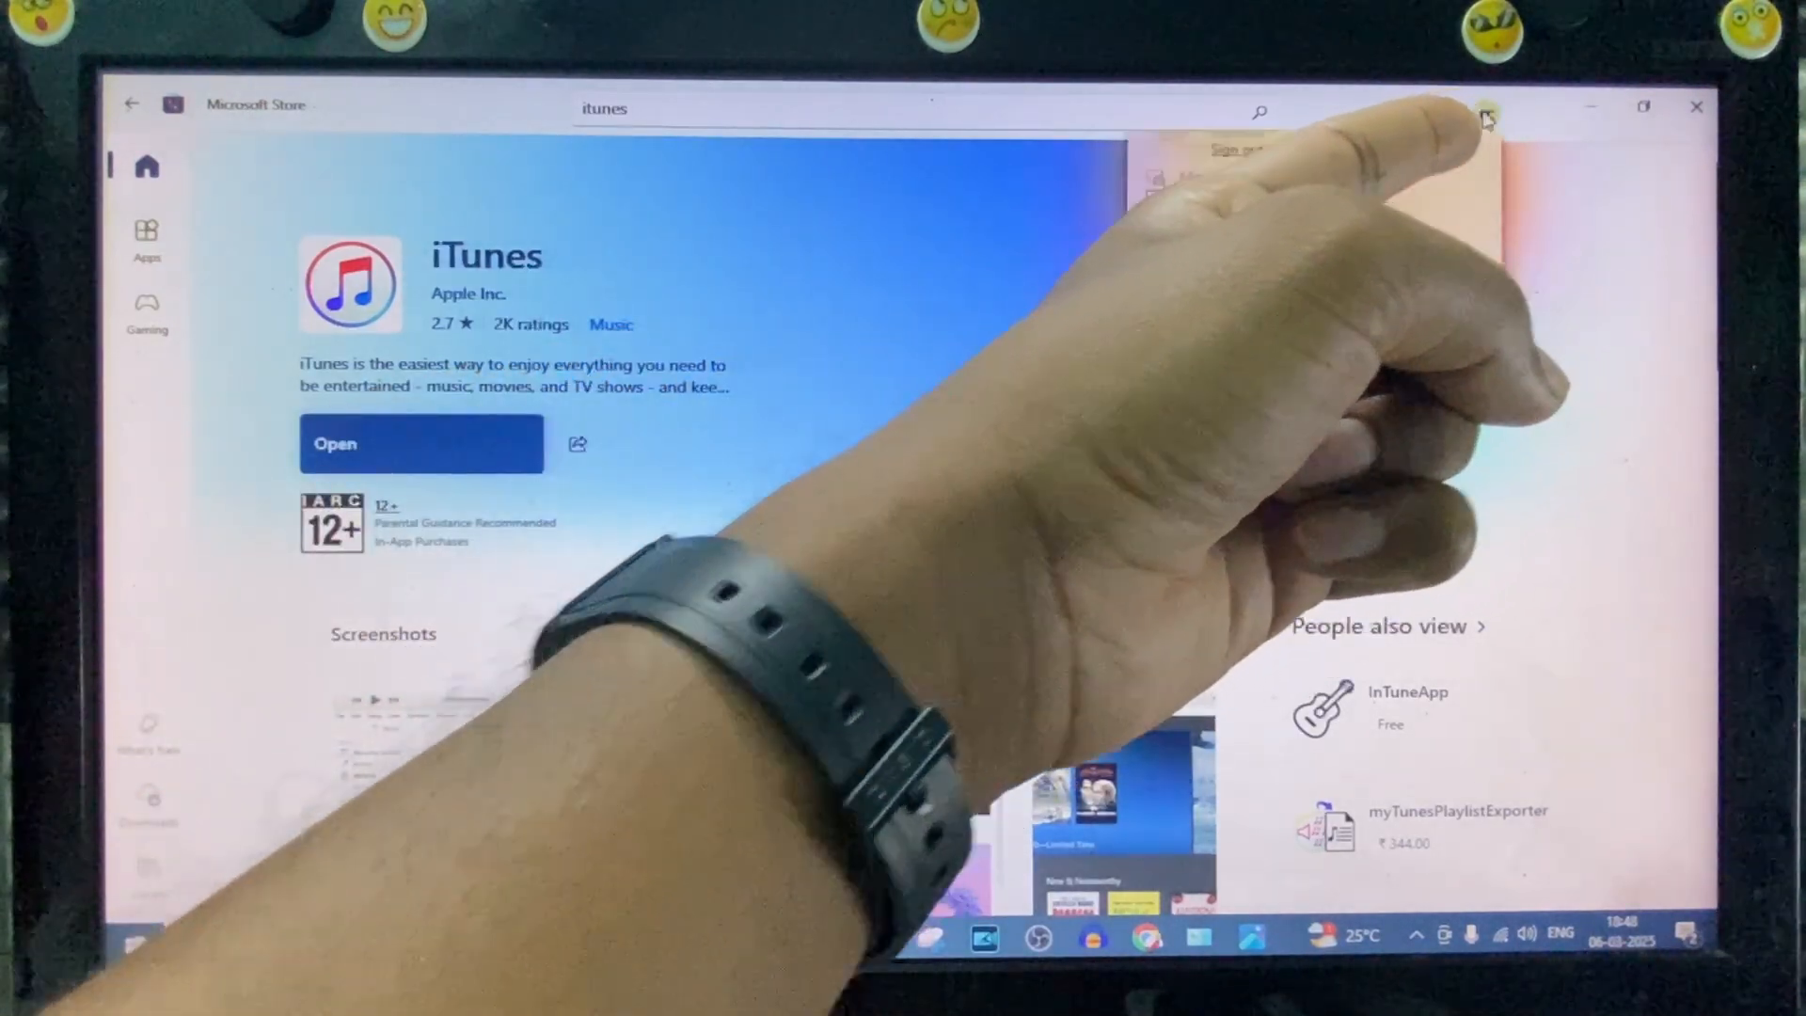
pyautogui.click(1487, 111)
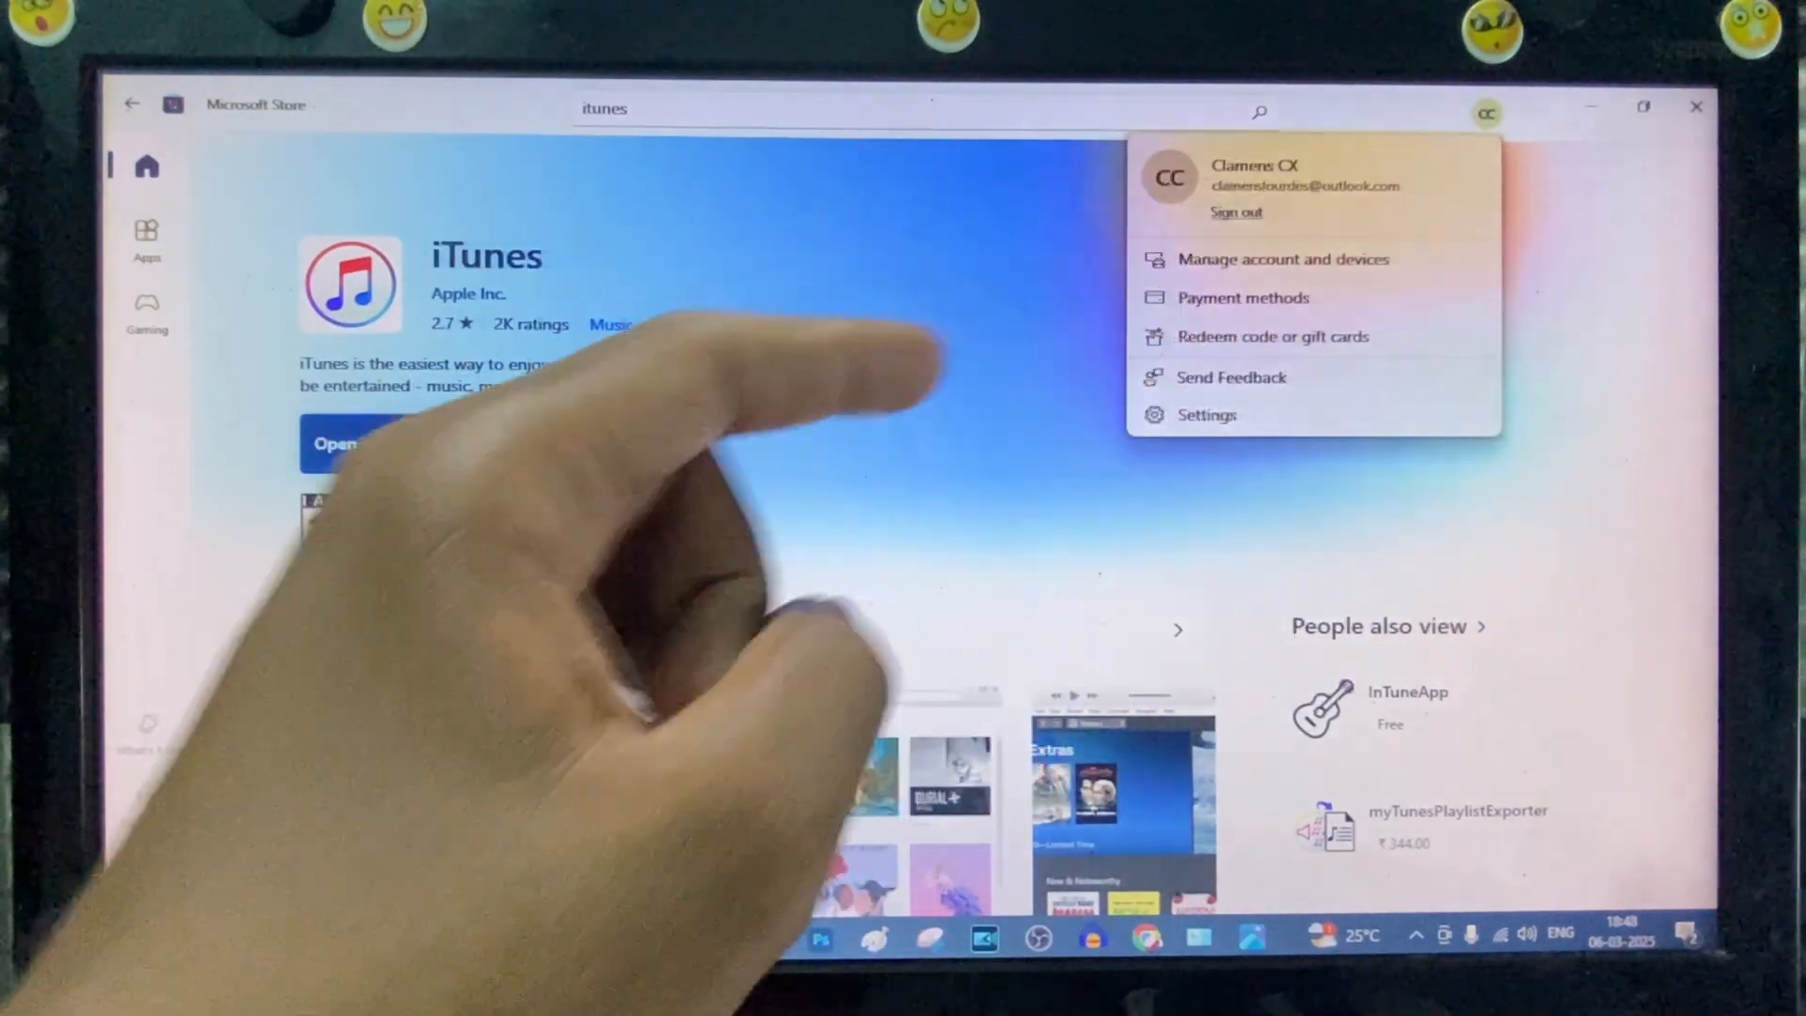
pyautogui.click(786, 371)
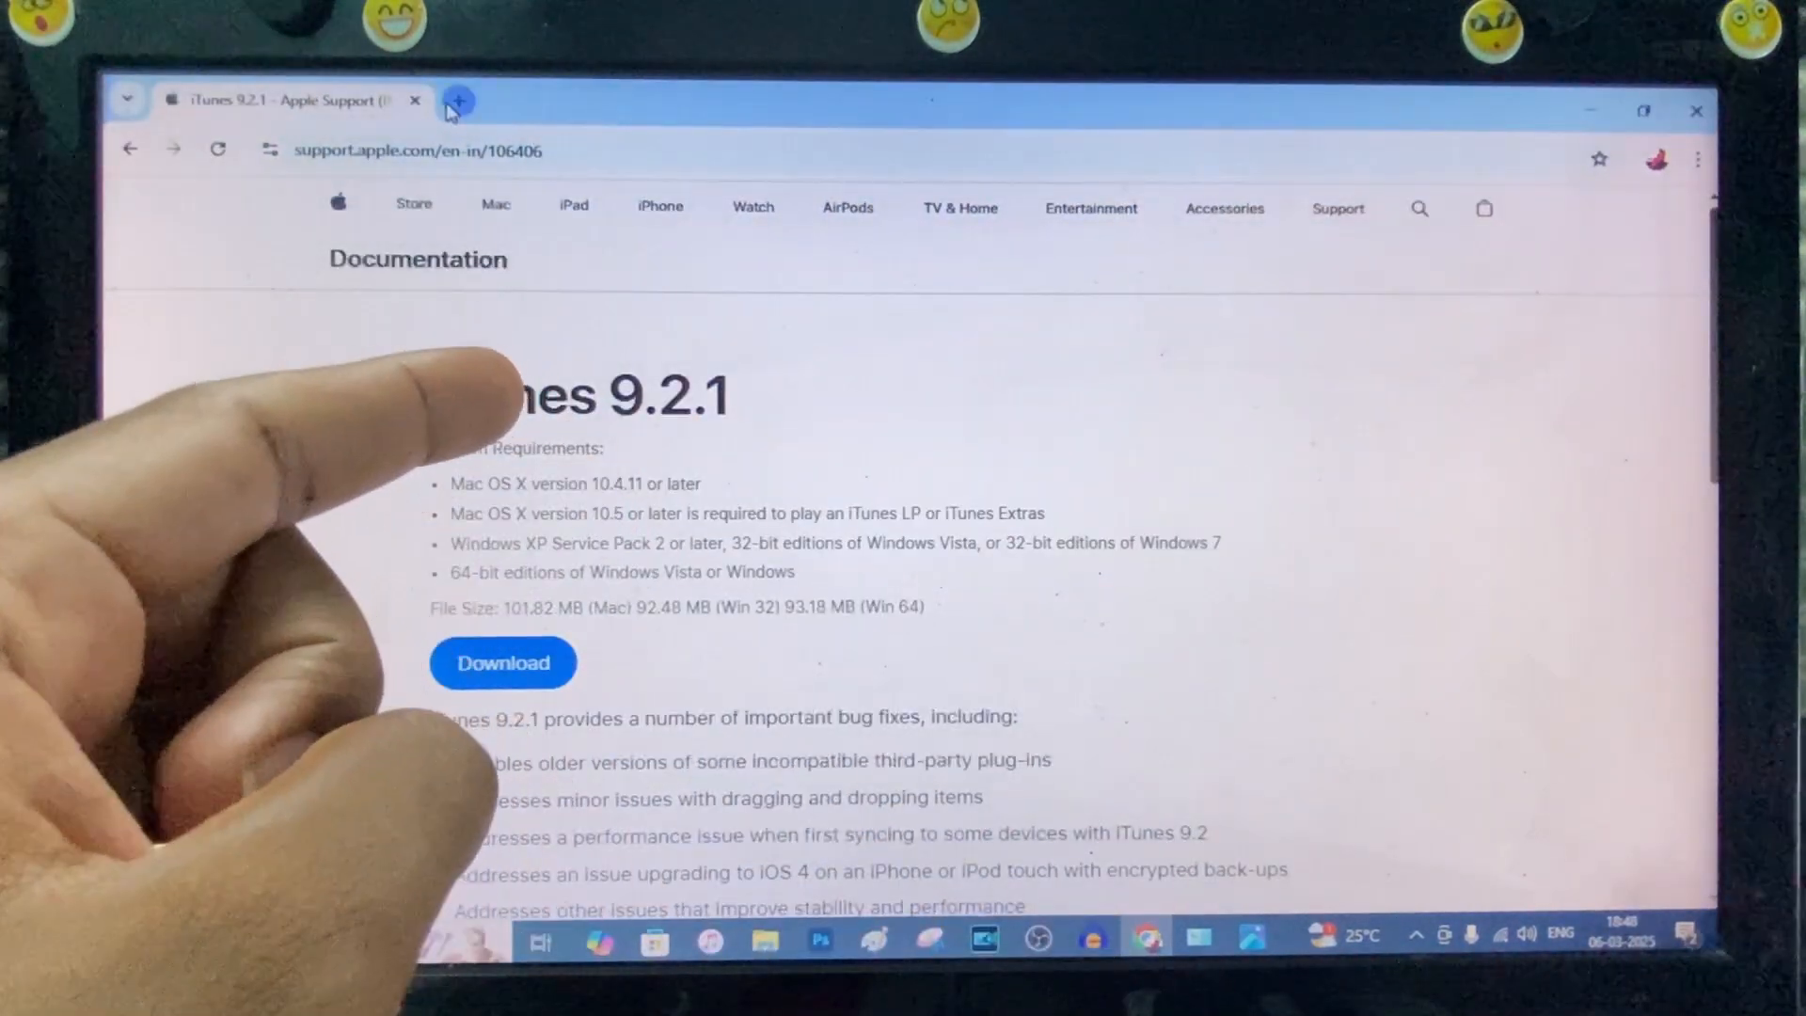
# Step: Search Google for itunes download and reach Apple's iTunes for Windows downloads page
pyautogui.click(455, 102)
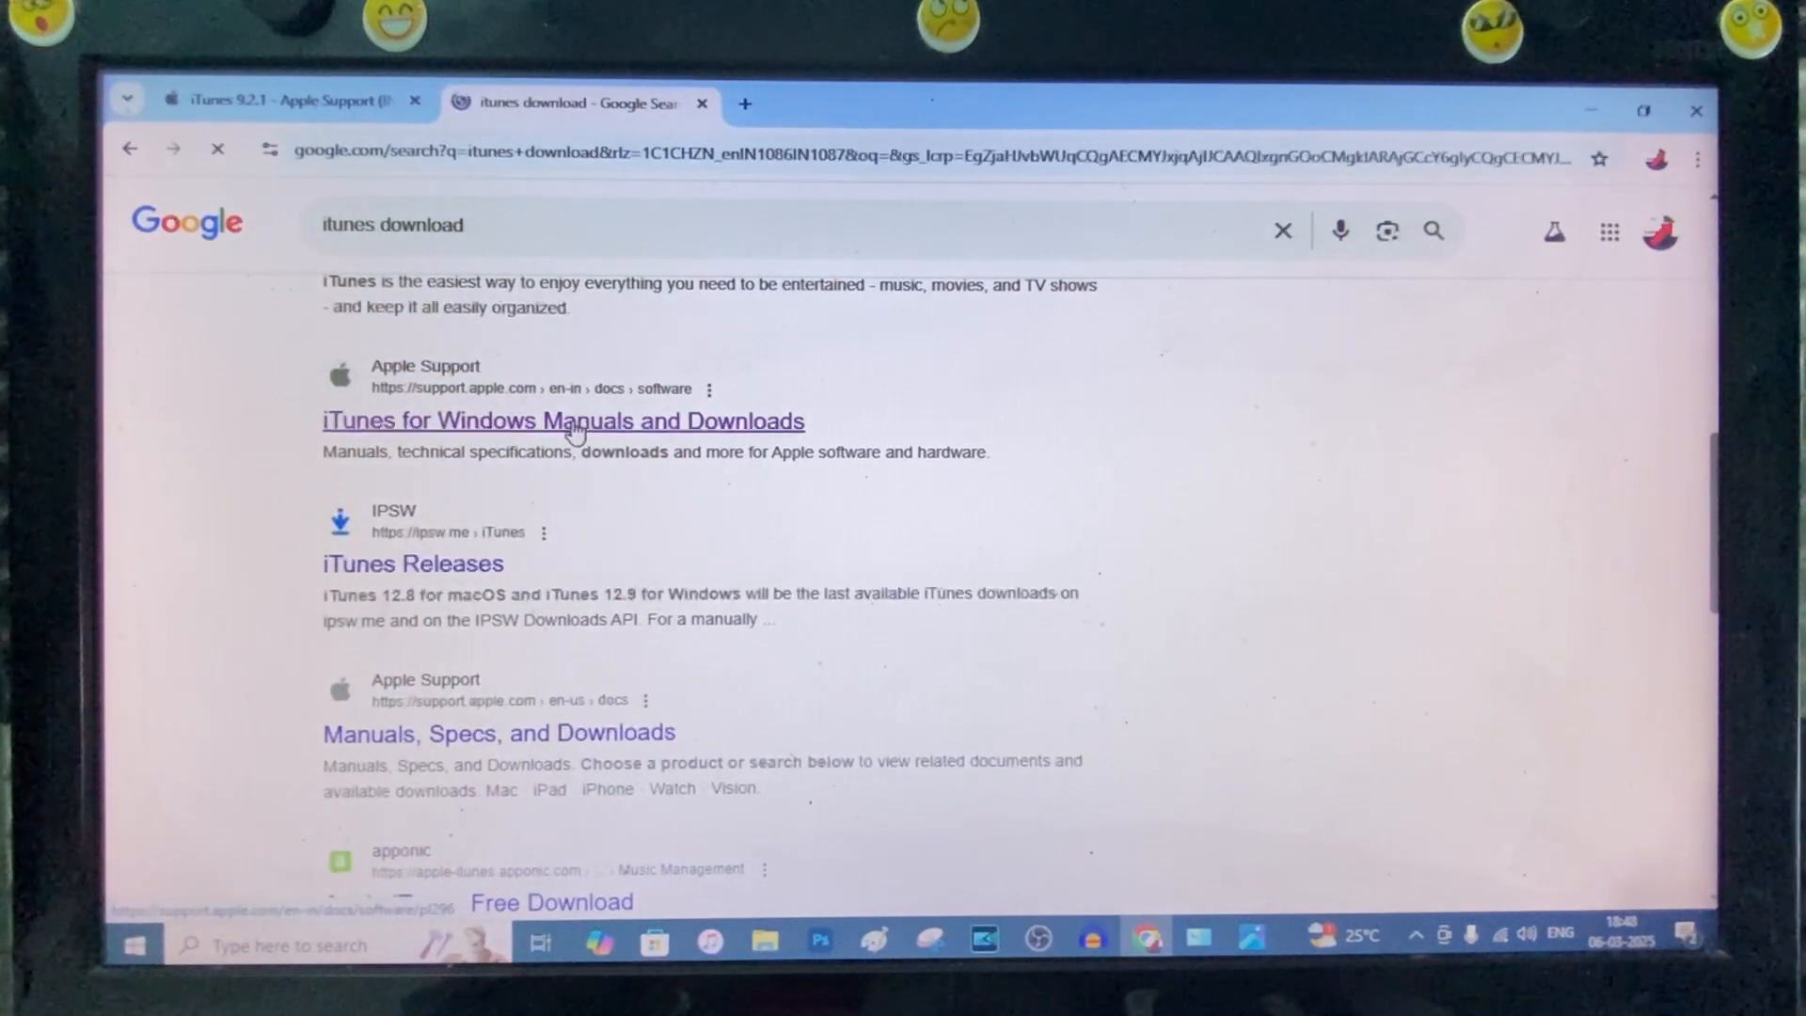
pyautogui.click(563, 420)
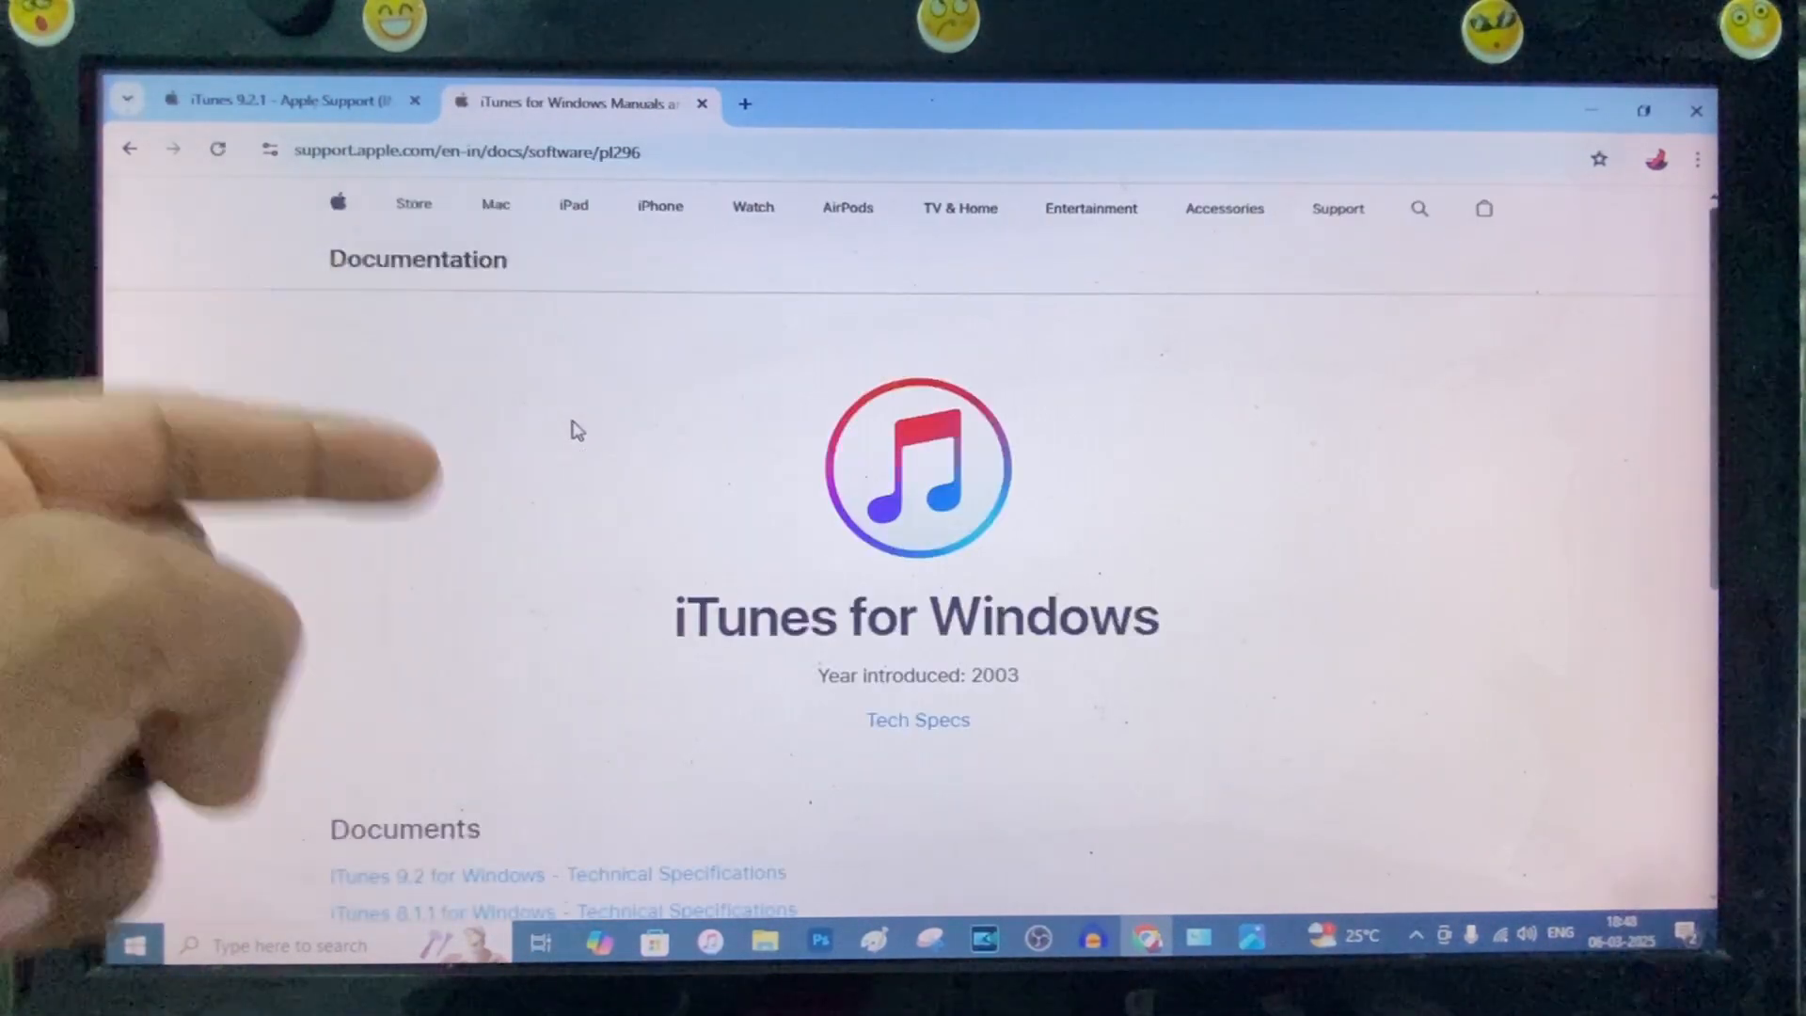
pyautogui.scroll(-3)
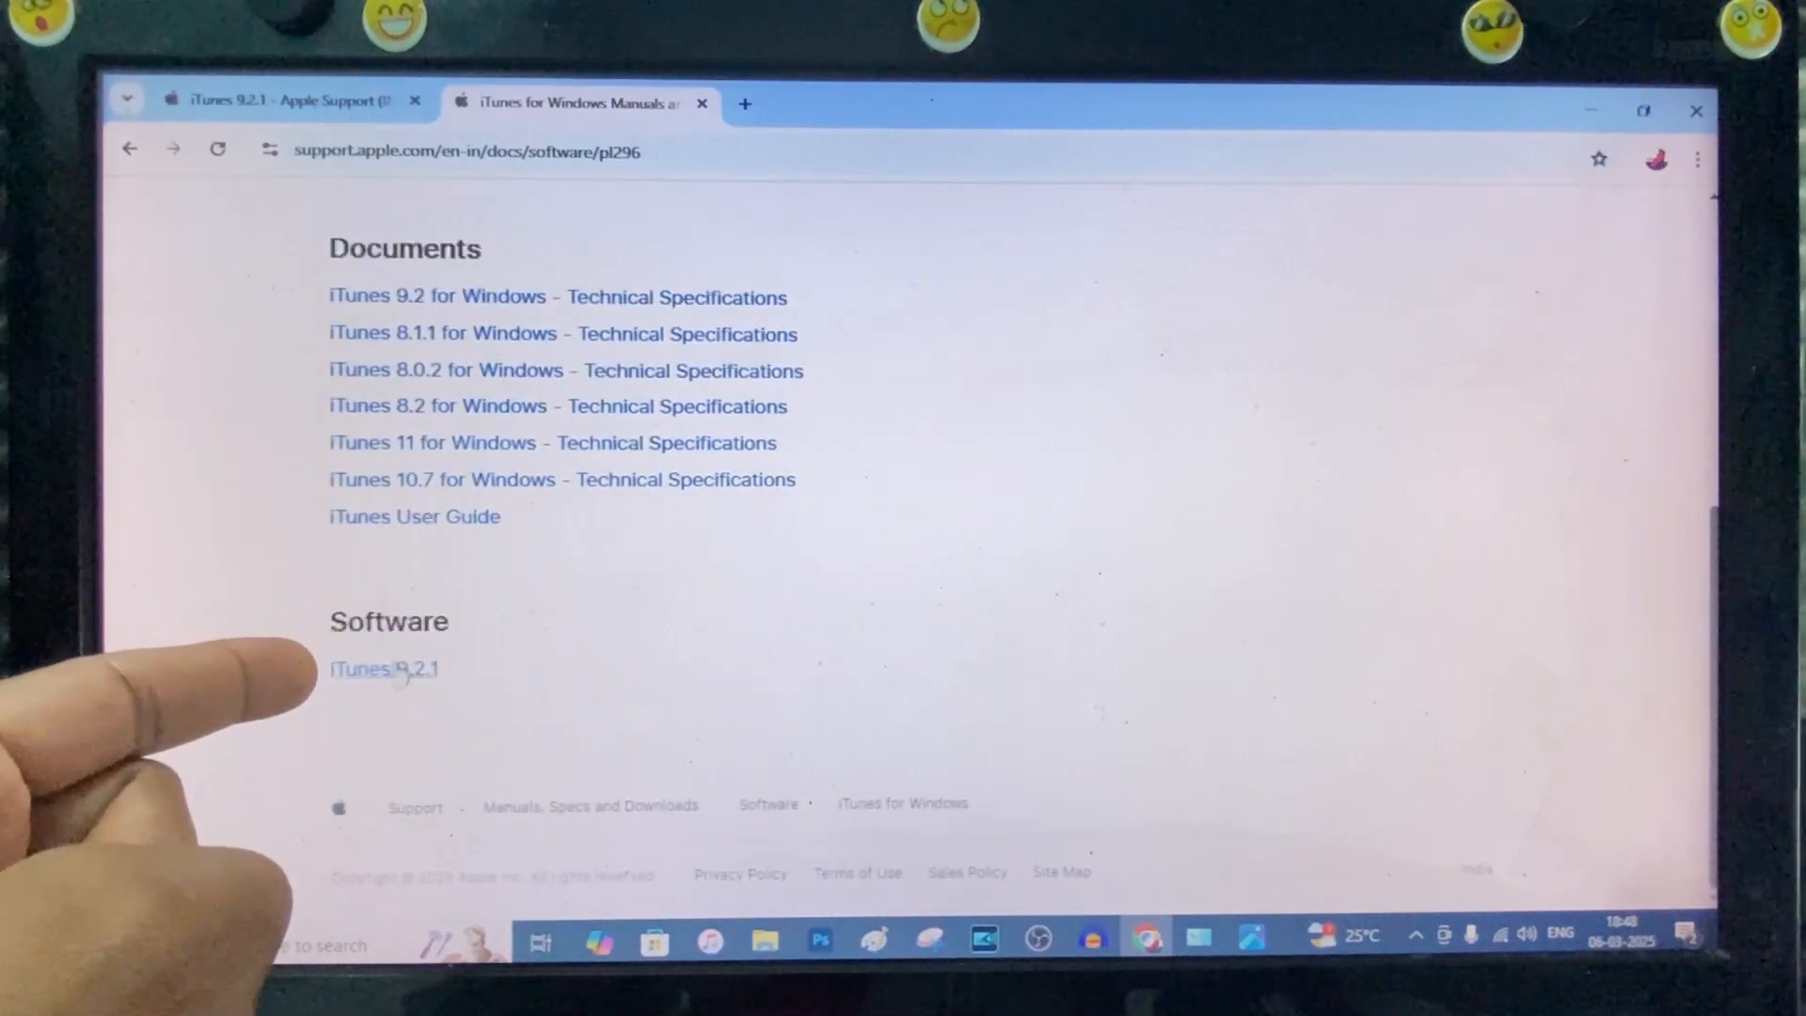
# Step: Request the iTunes 9.2.1 download from its Apple Support page
pyautogui.click(384, 670)
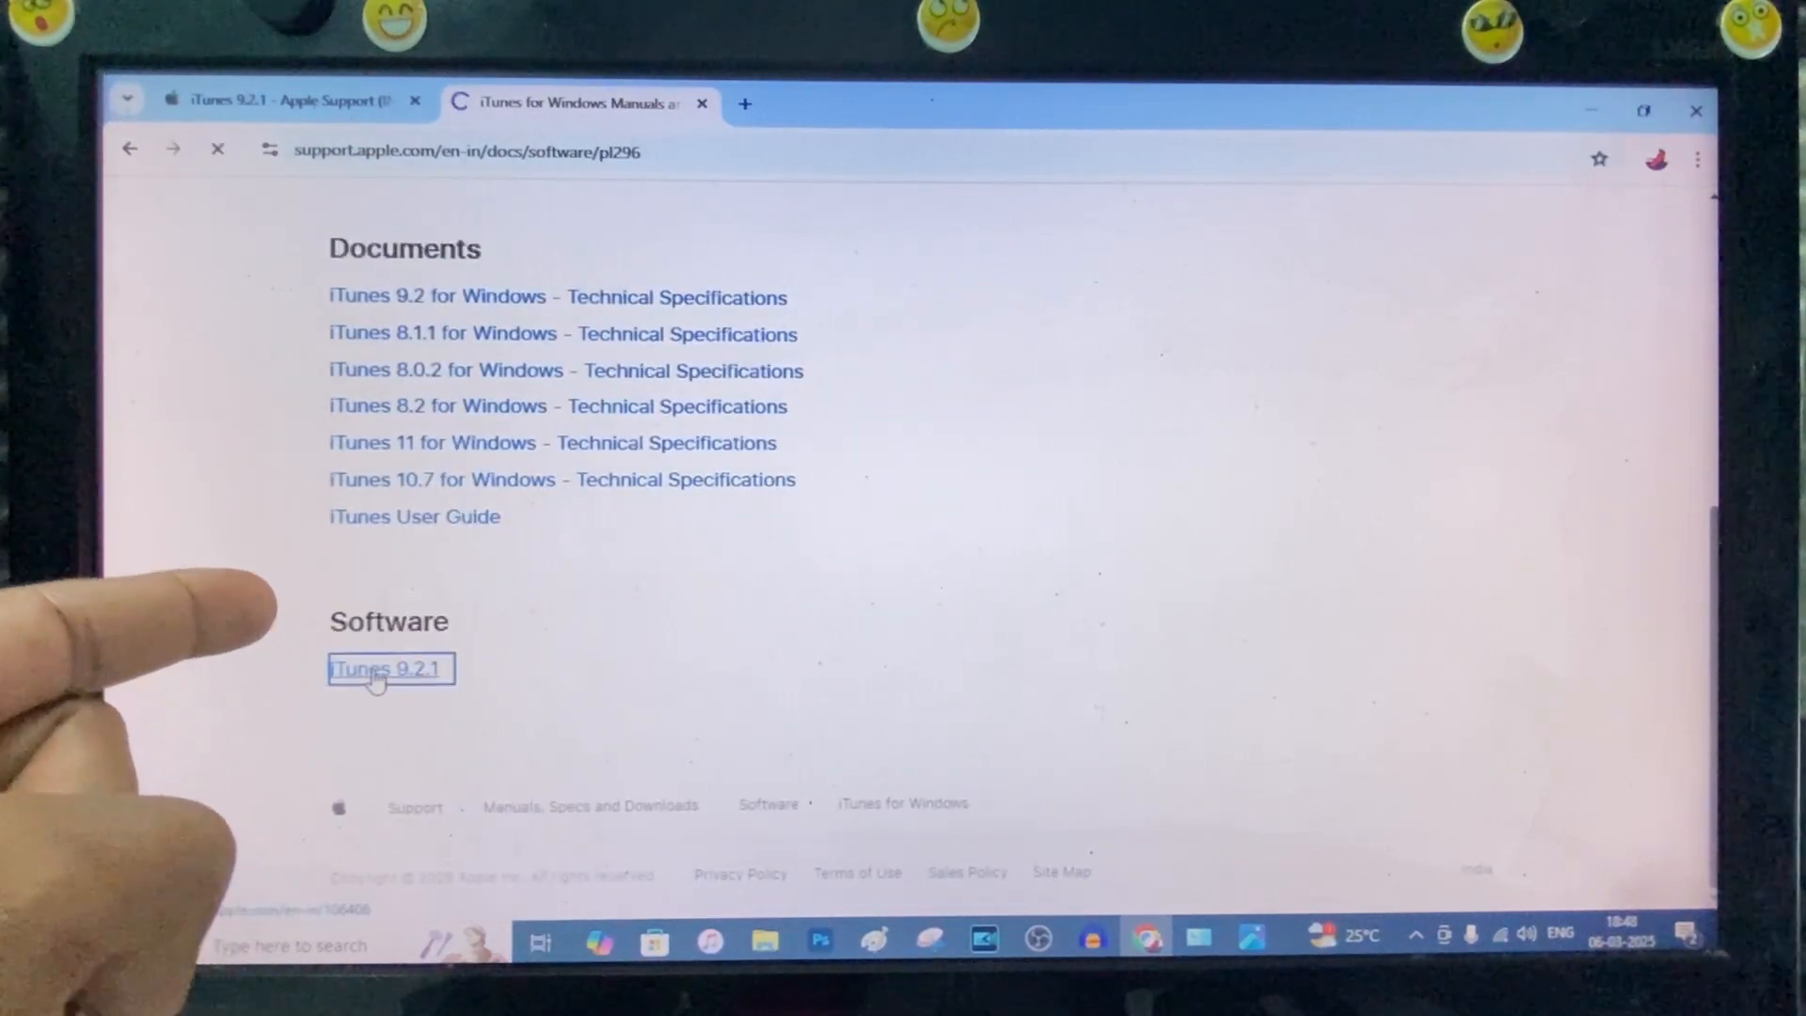
pyautogui.click(387, 669)
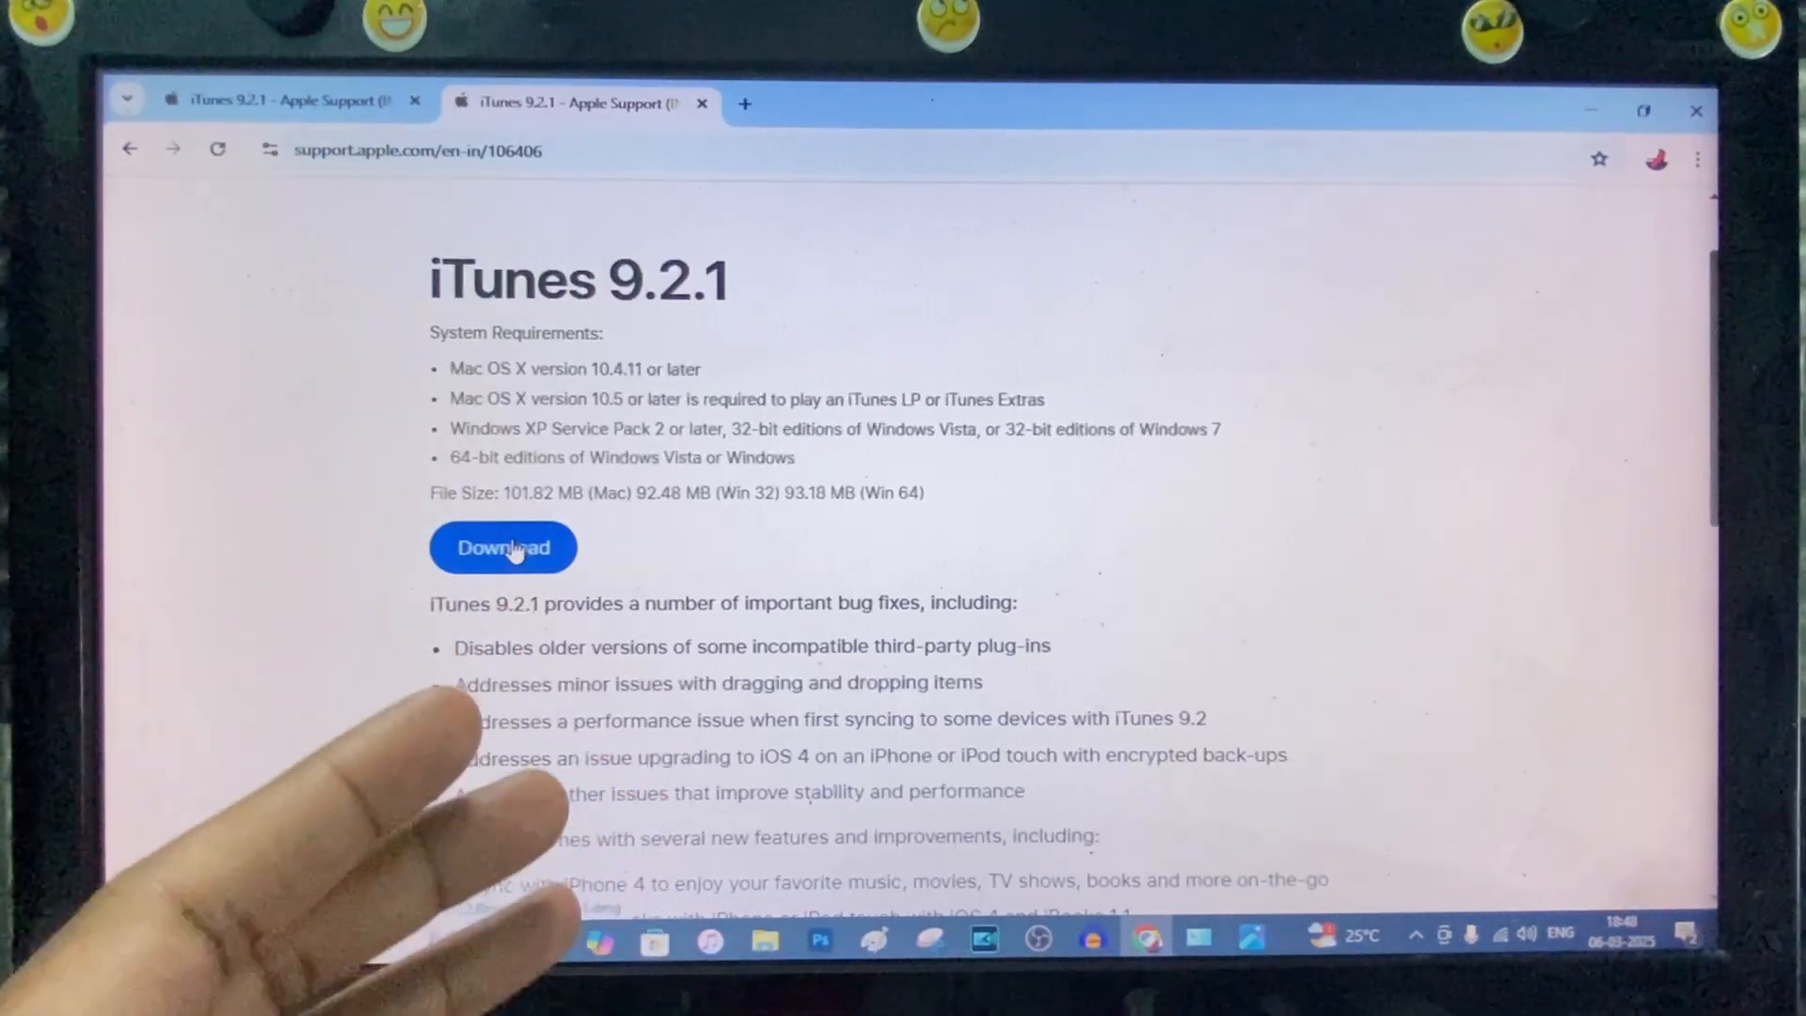
pyautogui.click(502, 548)
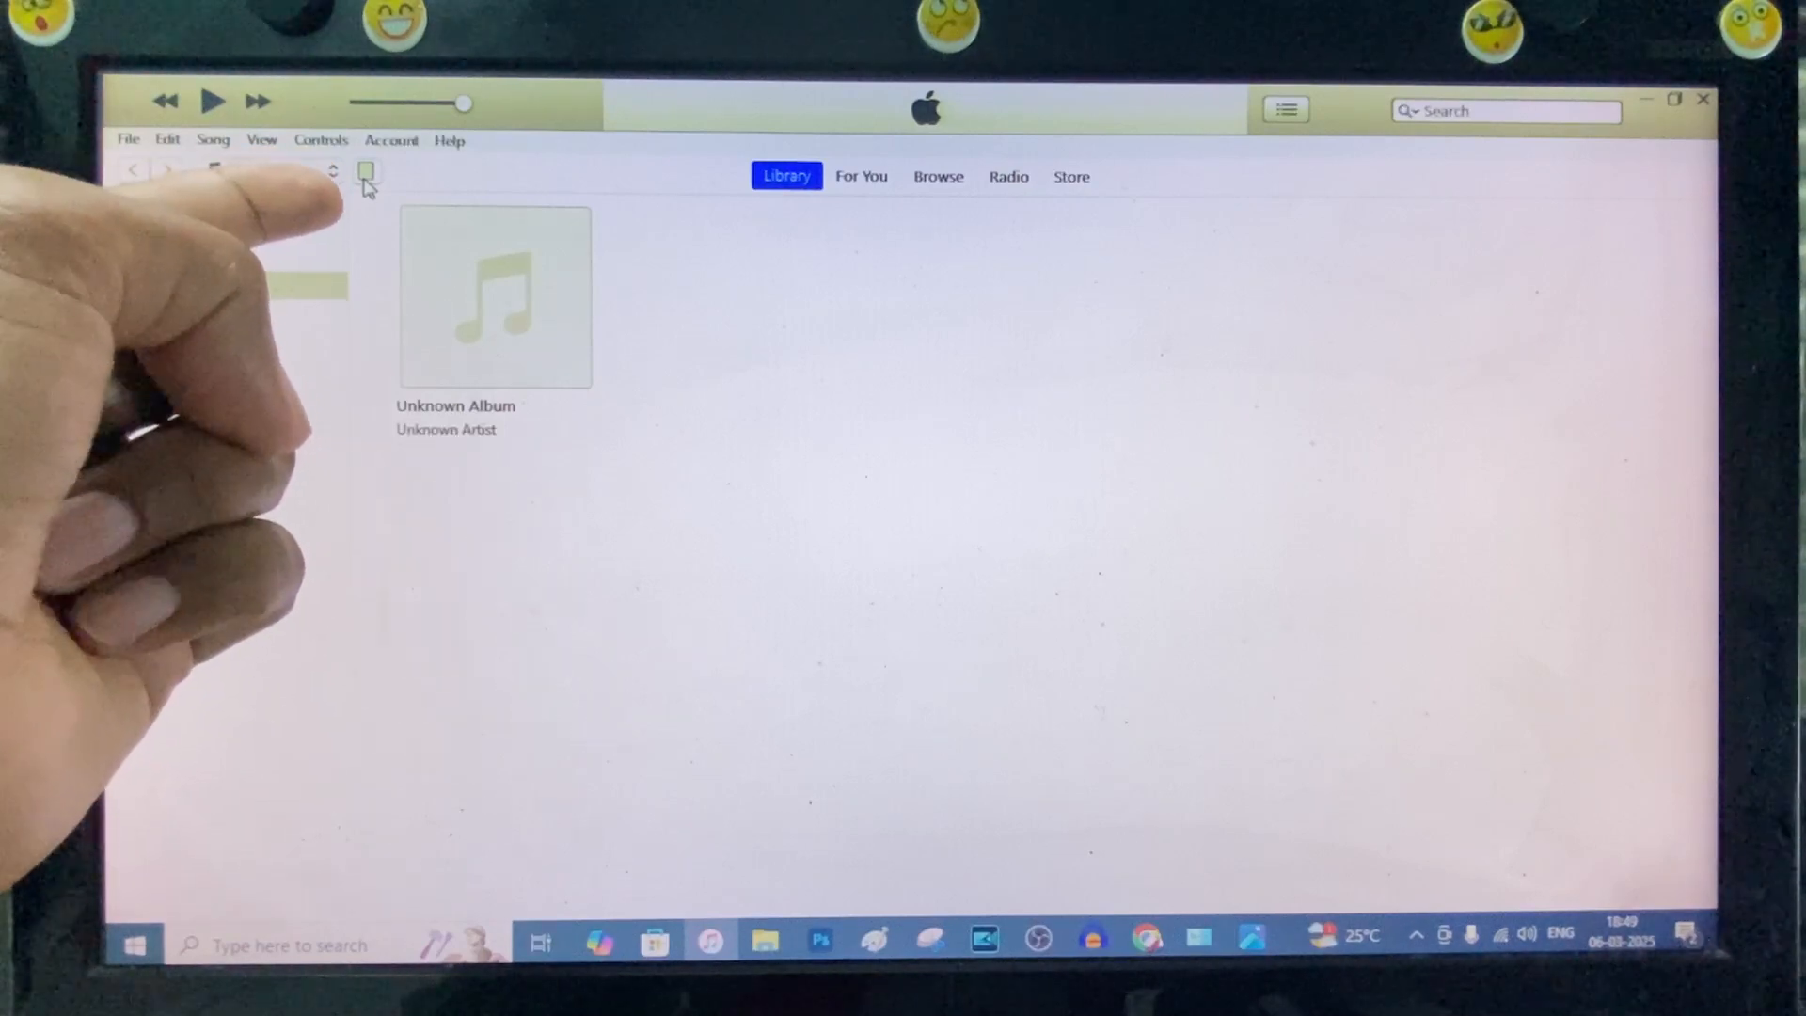
# Step: Select all 14 Chrome documents in the connected iPad's File Sharing view
pyautogui.click(367, 171)
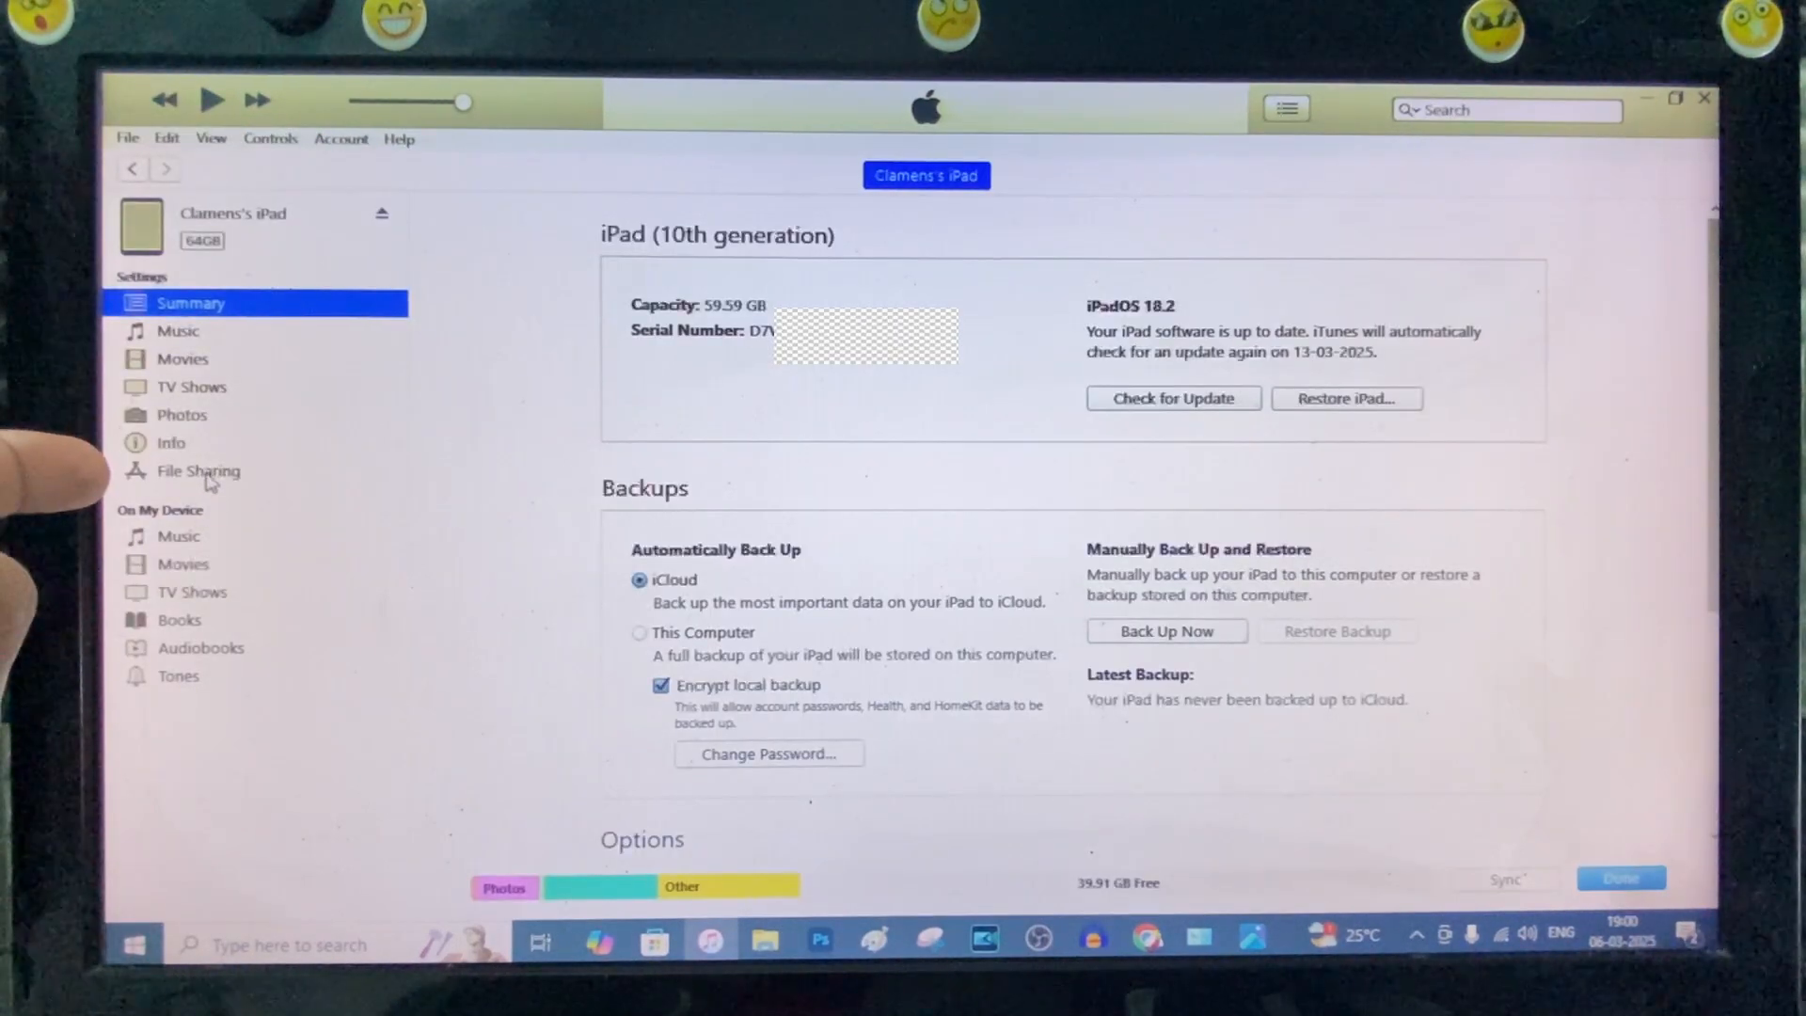
pyautogui.click(197, 471)
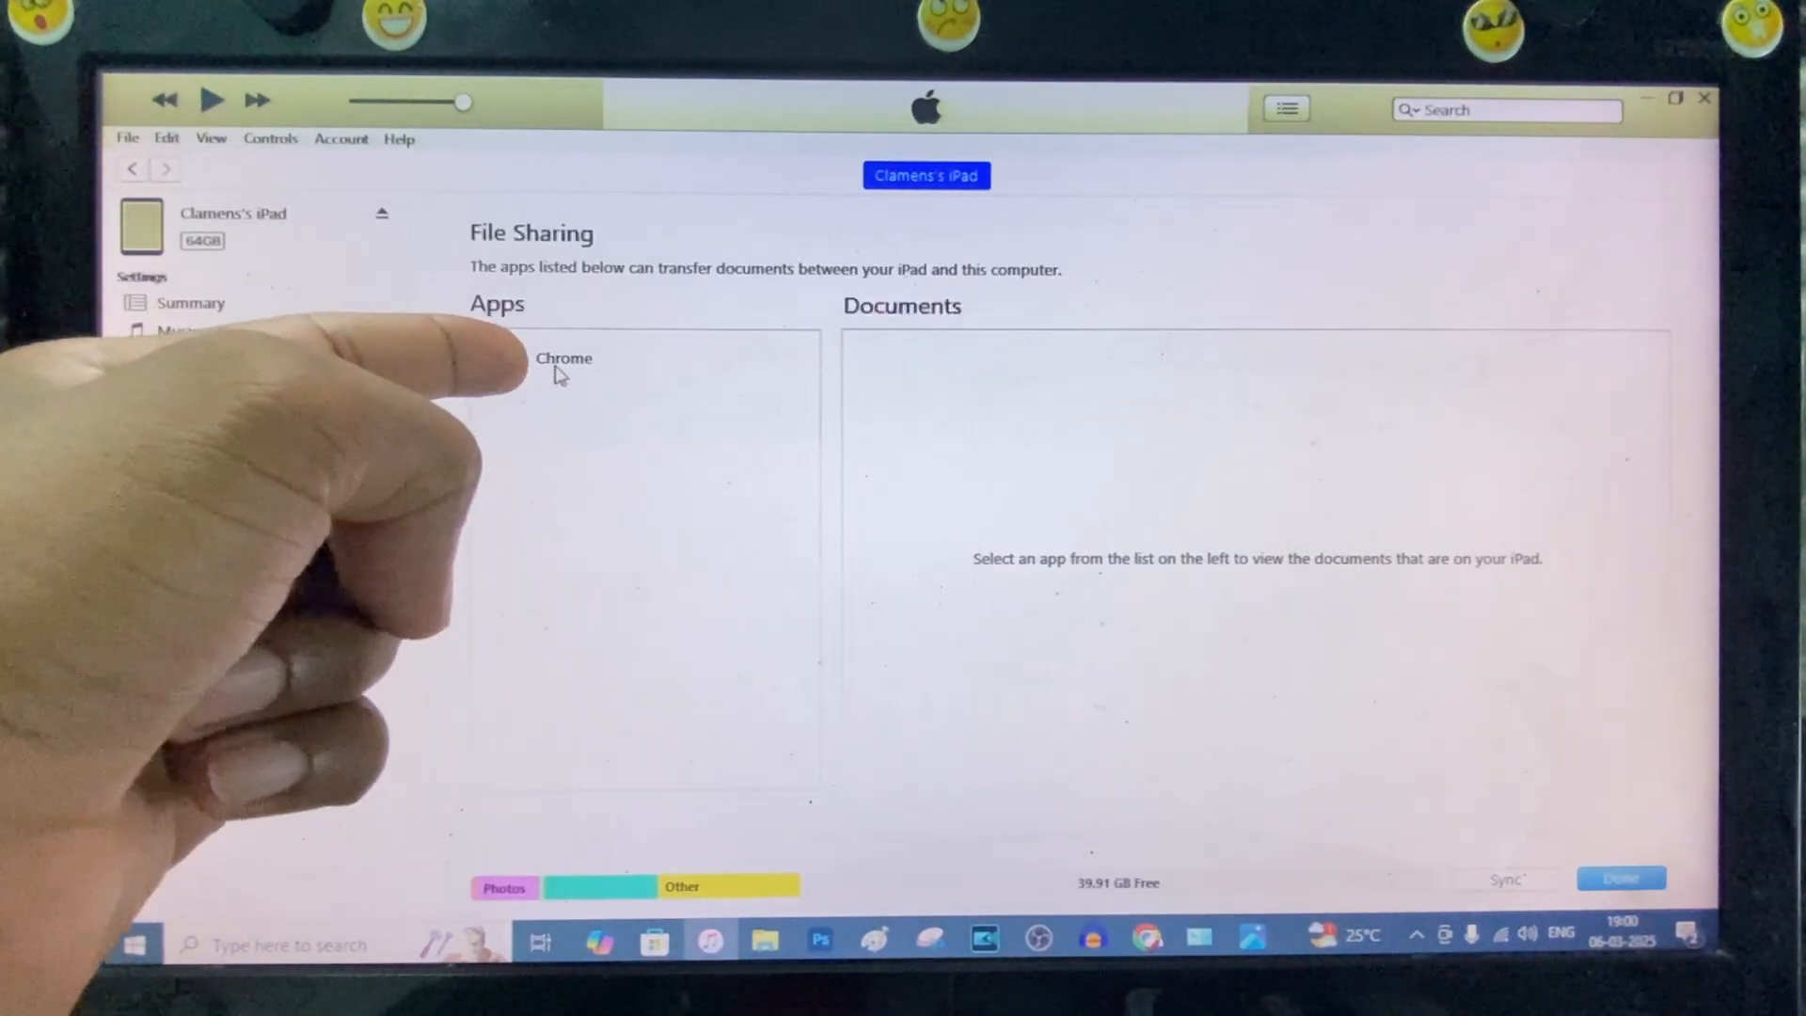
pyautogui.click(564, 357)
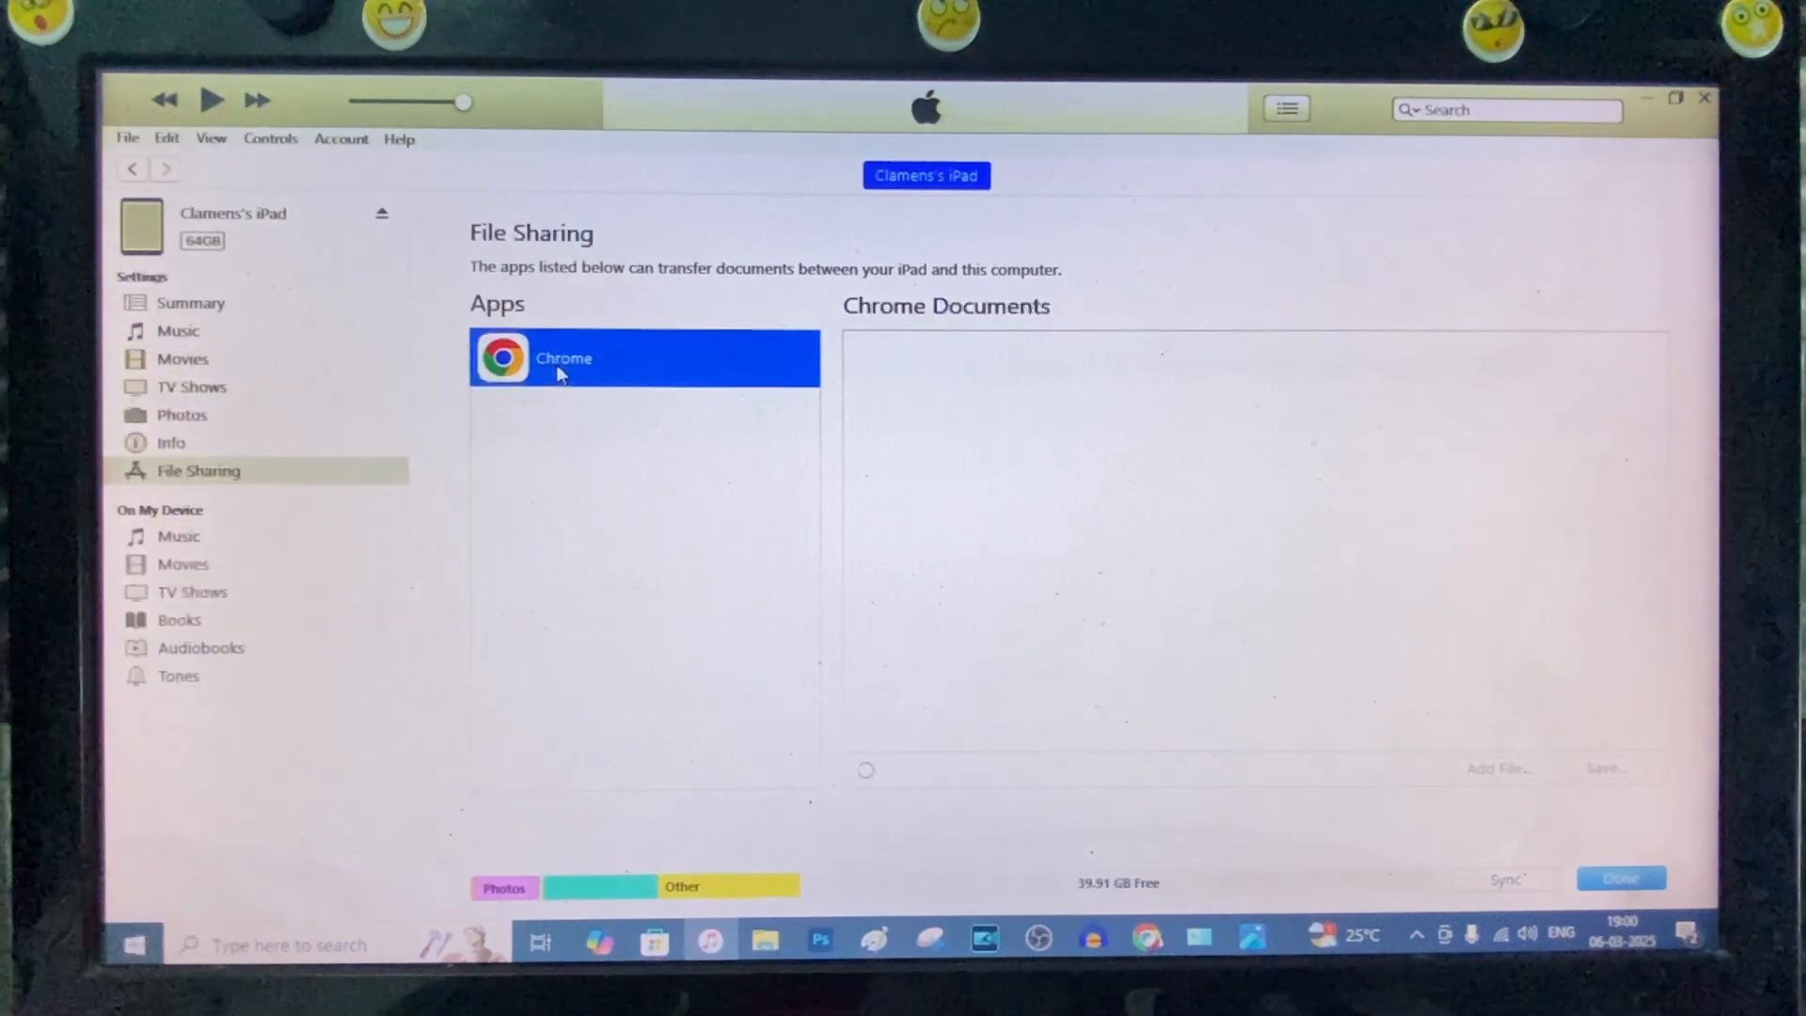
pyautogui.click(563, 357)
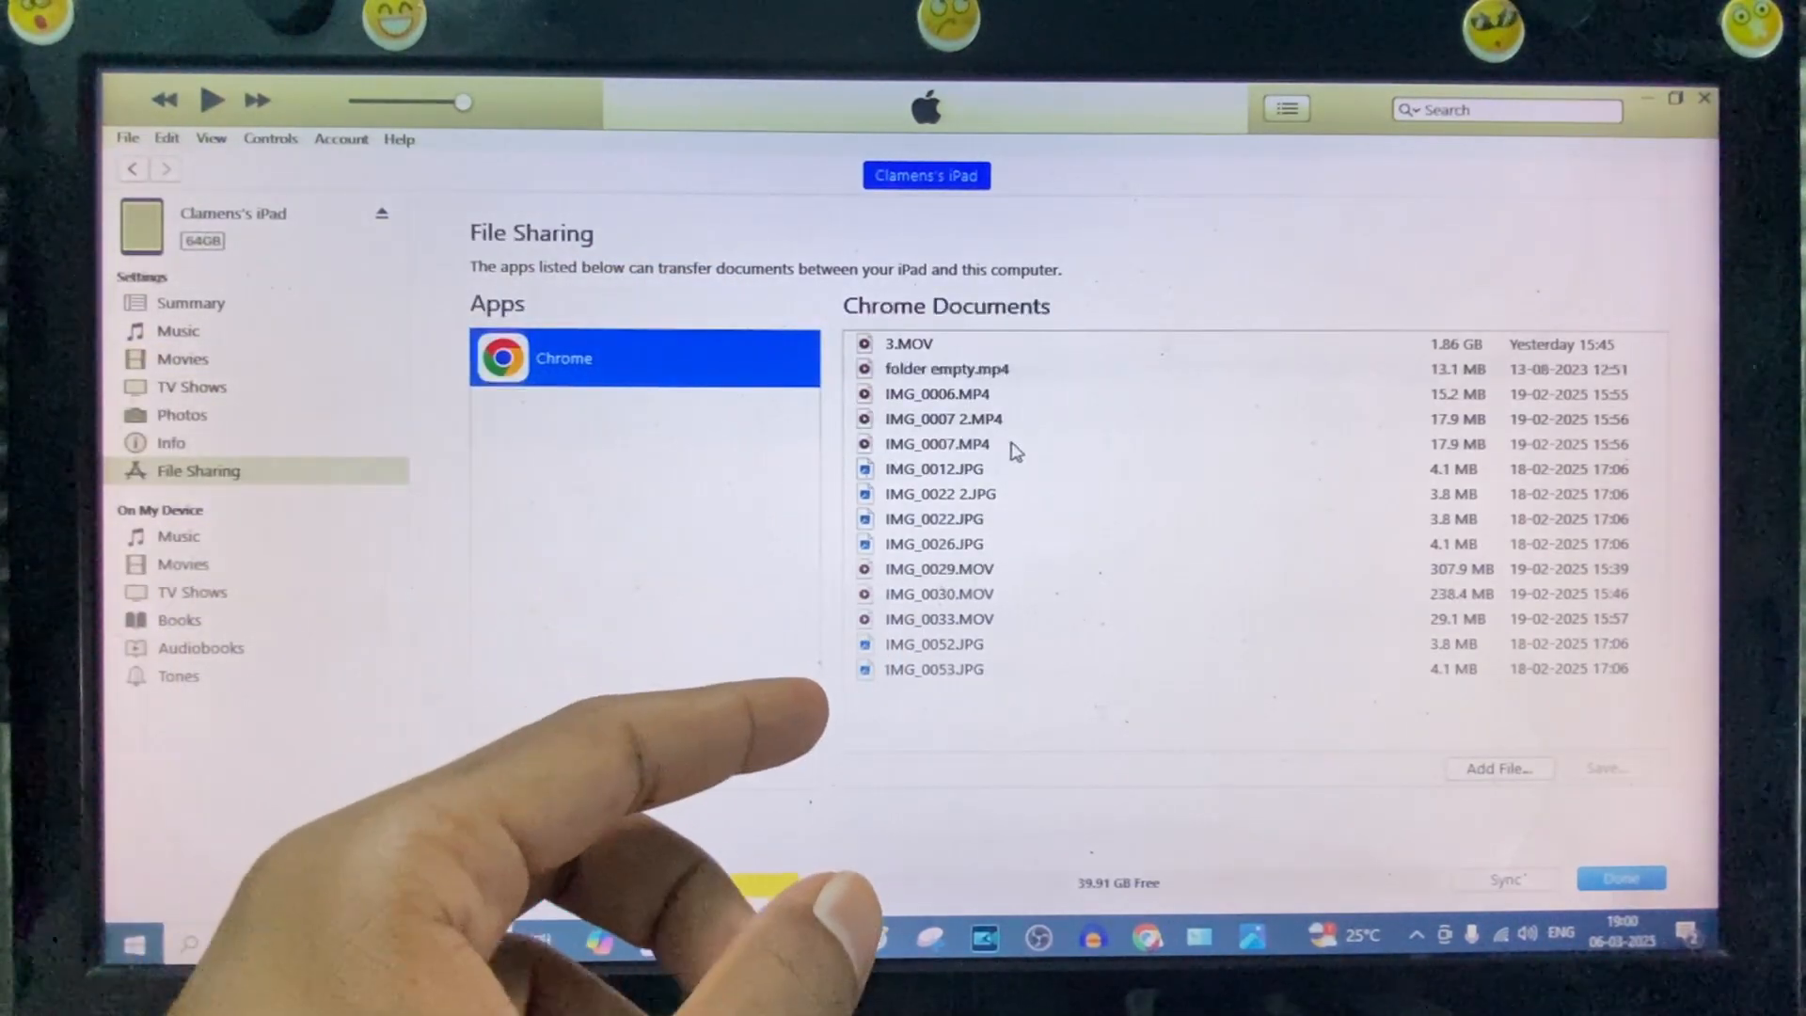
pyautogui.click(936, 643)
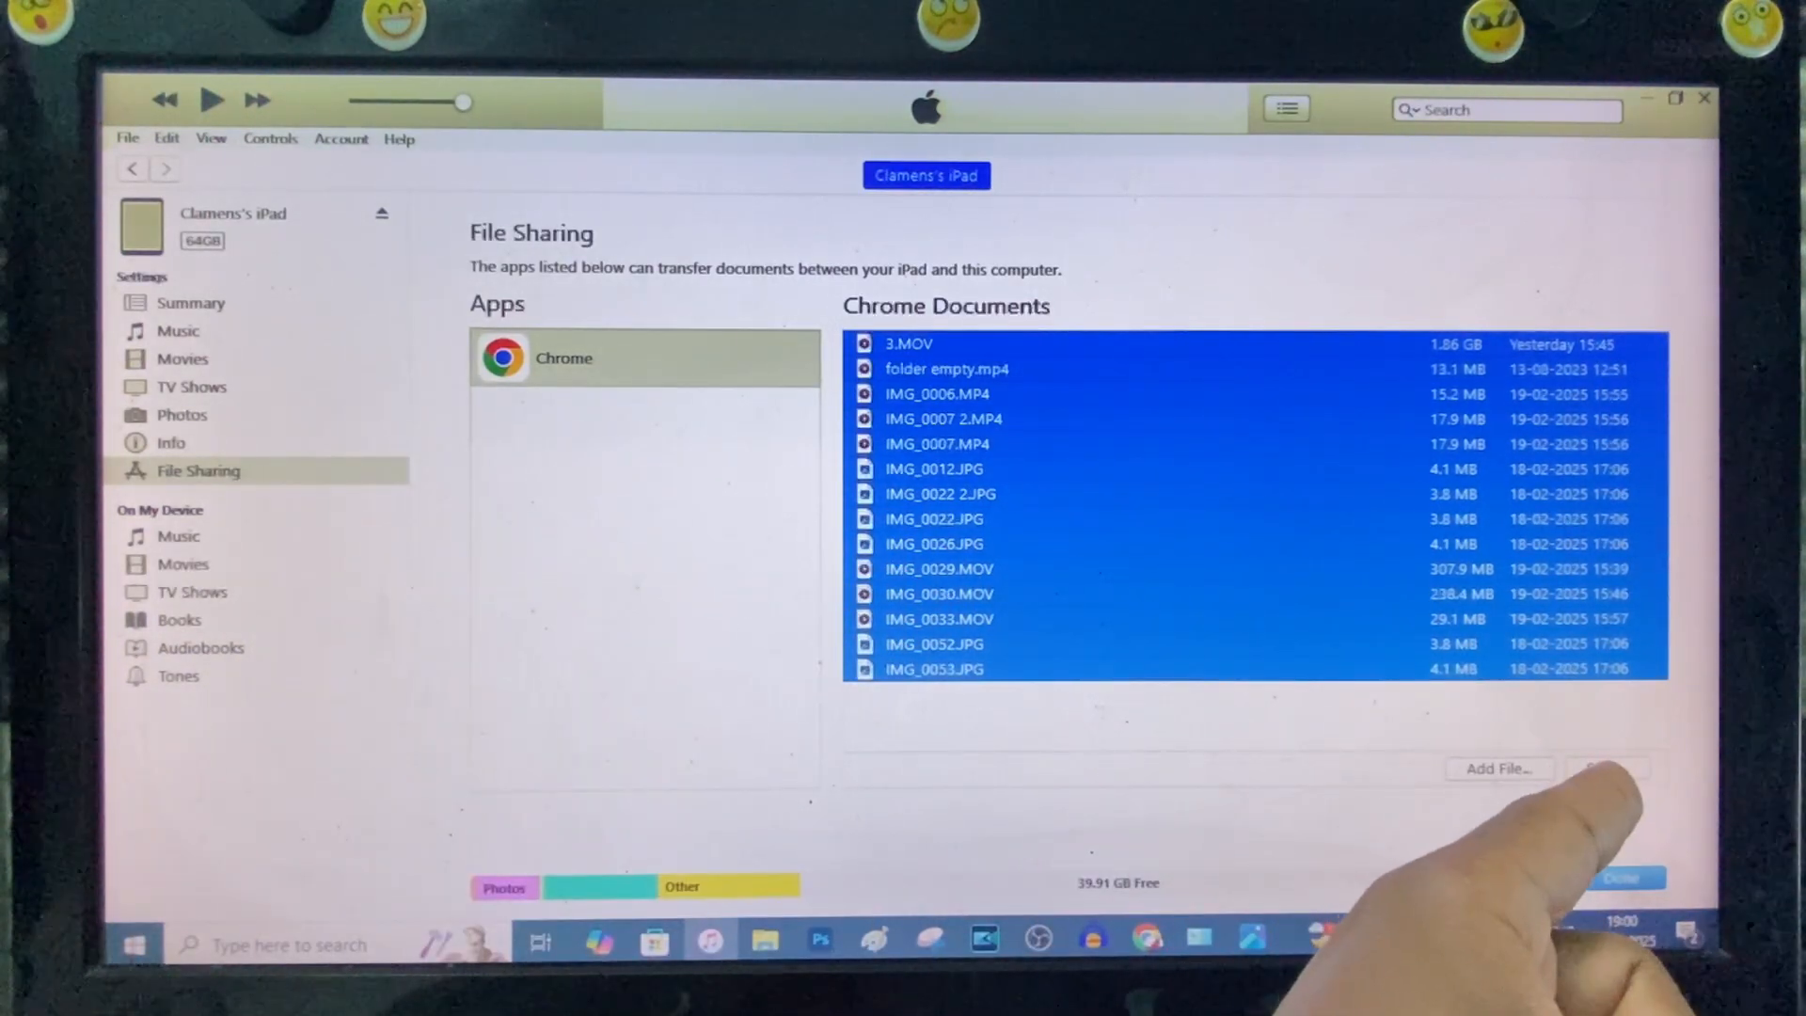
# Step: Save the 14 Chrome documents into the file transfer folder on One Touch 2 (G:)
pyautogui.click(1605, 768)
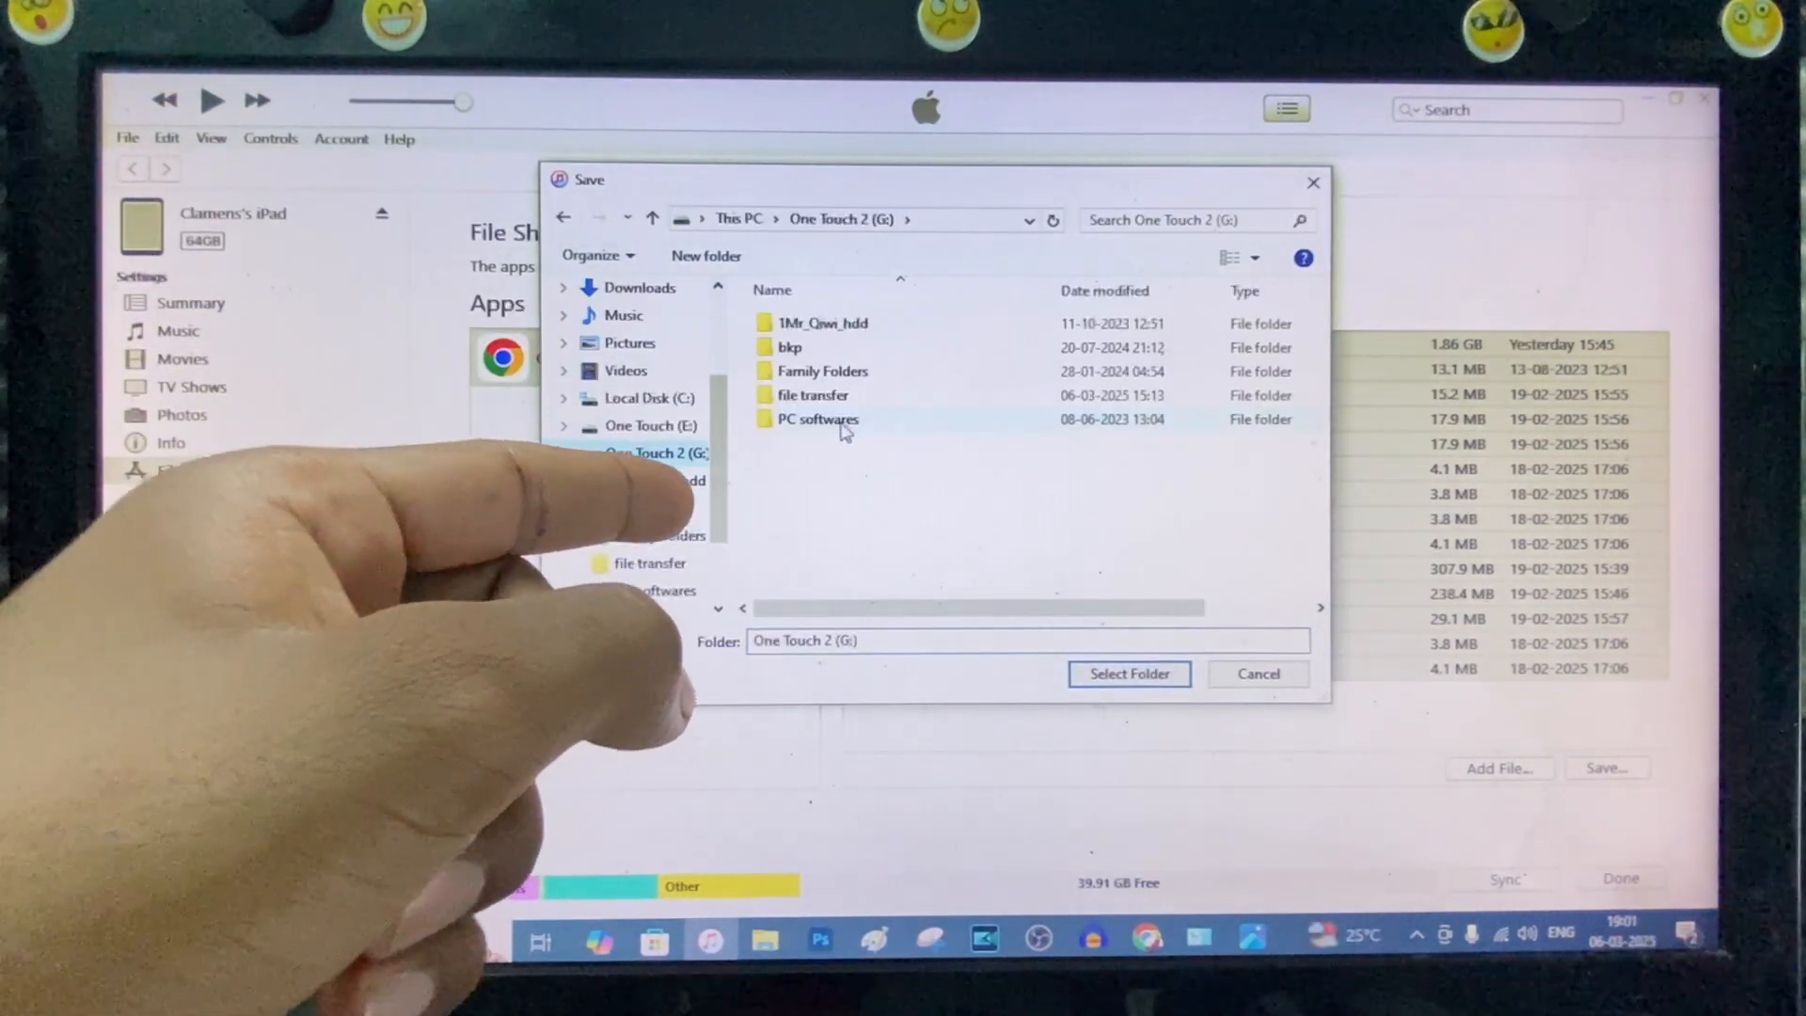
pyautogui.doubleClick(815, 396)
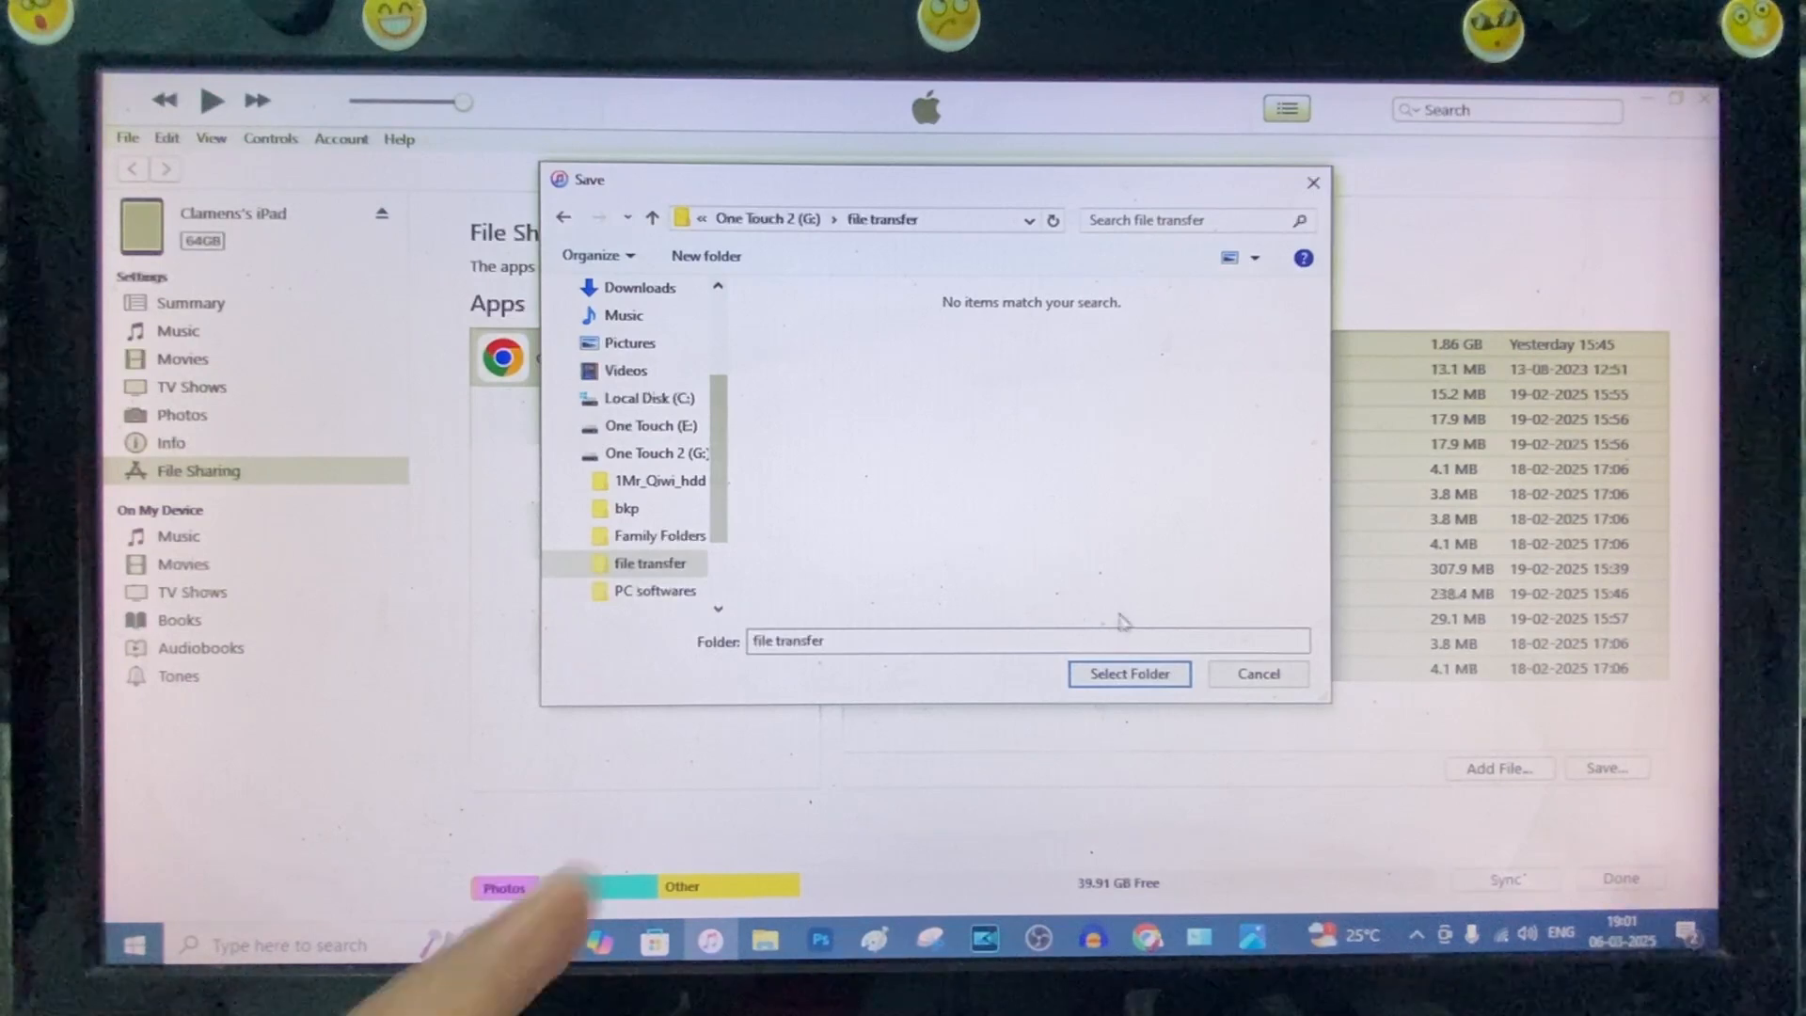
pyautogui.click(1128, 673)
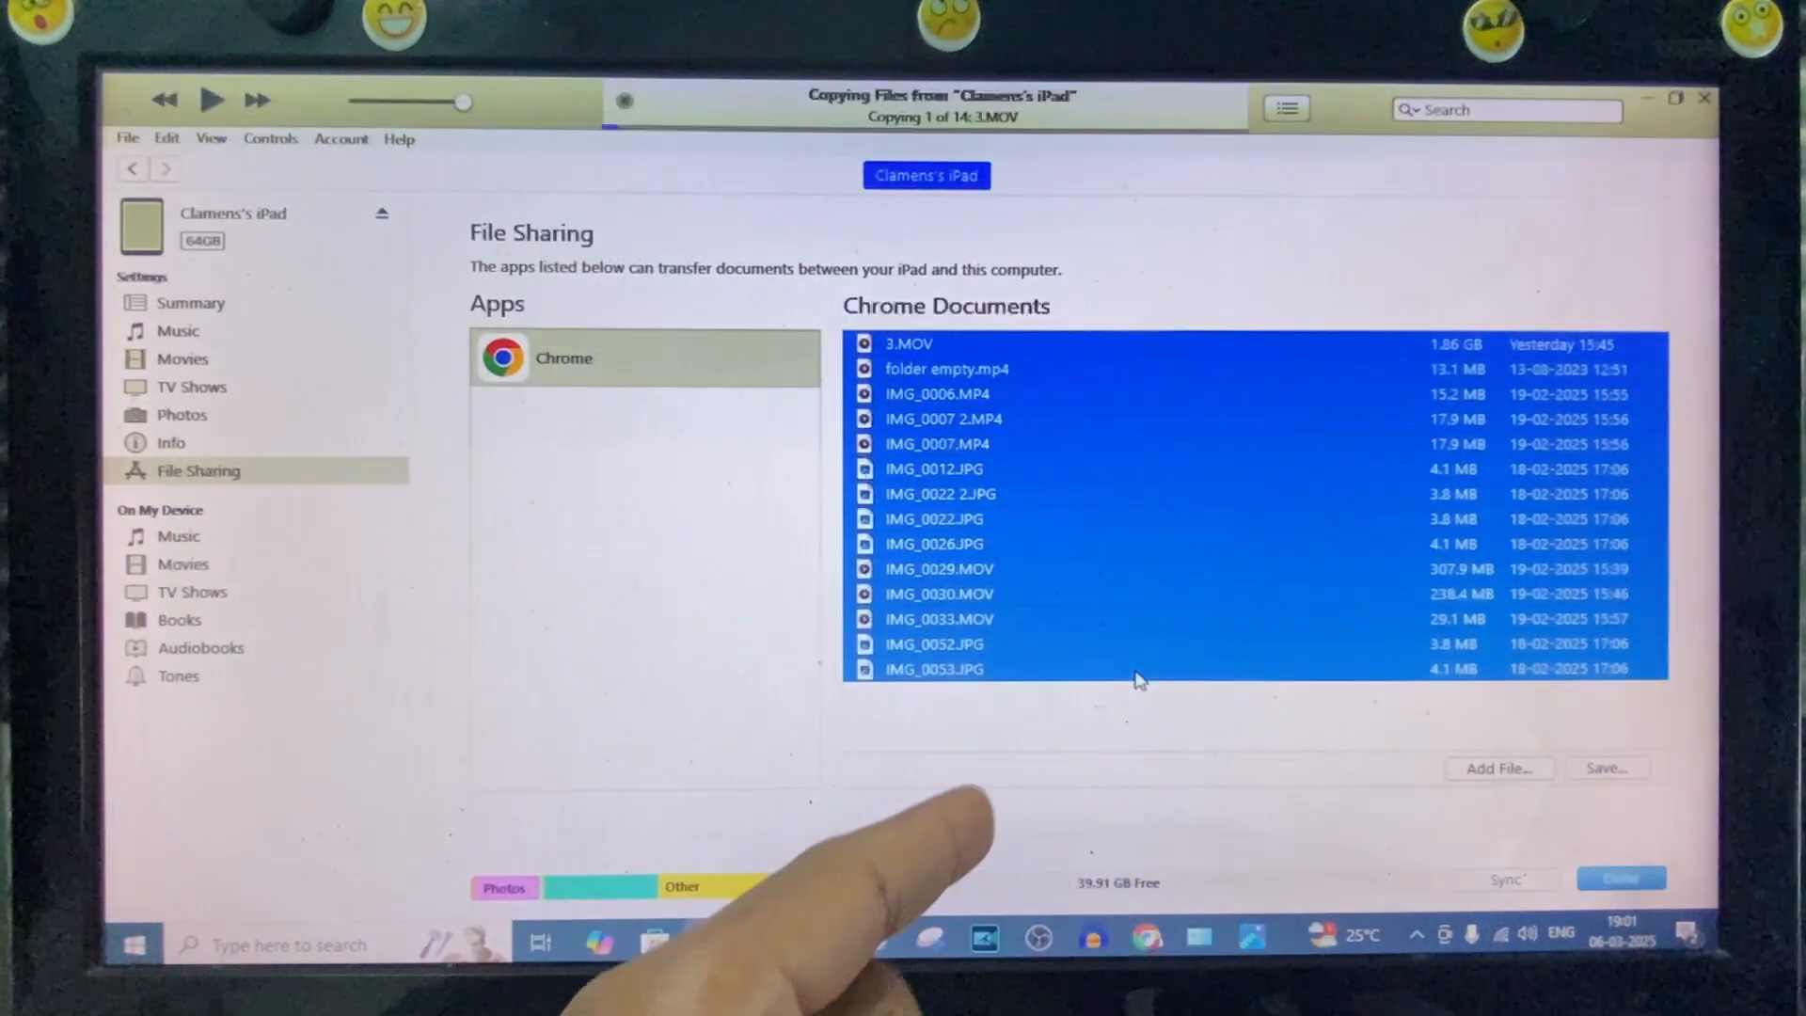